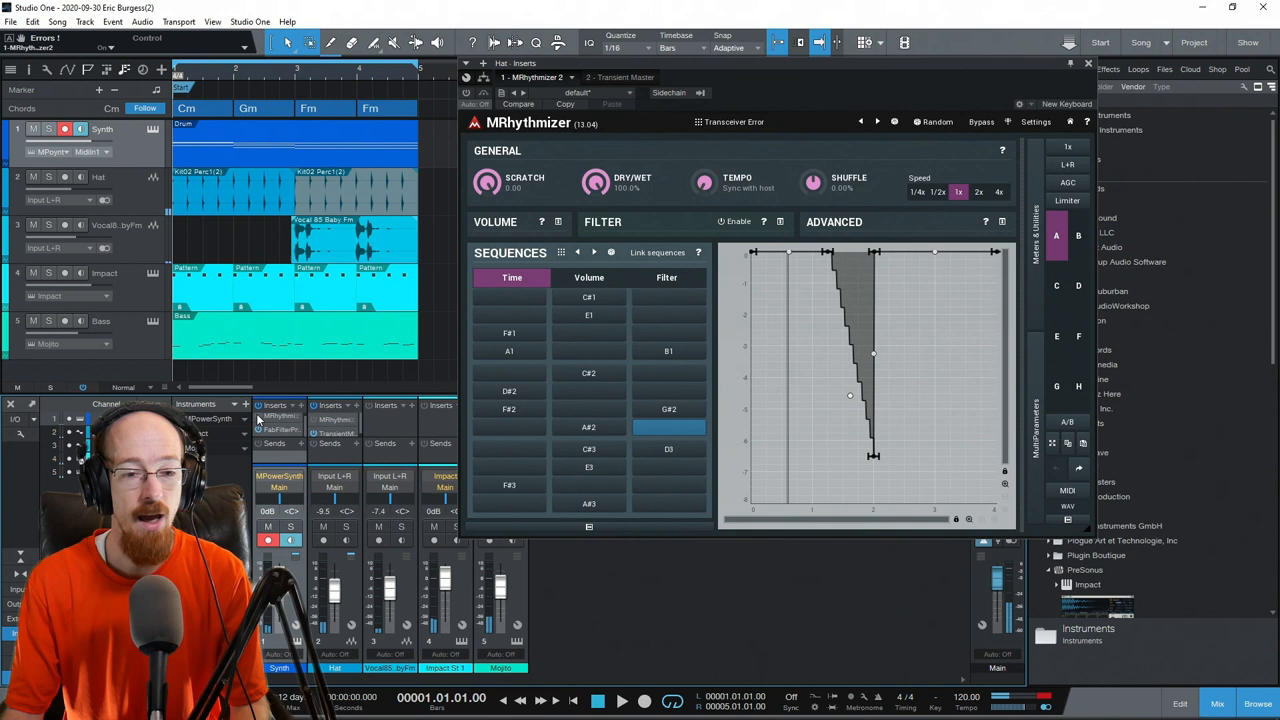
# Switch the insert view to the Synth track's MRhythmizer, showing the 50% speed time sequence.
pyautogui.click(621, 700)
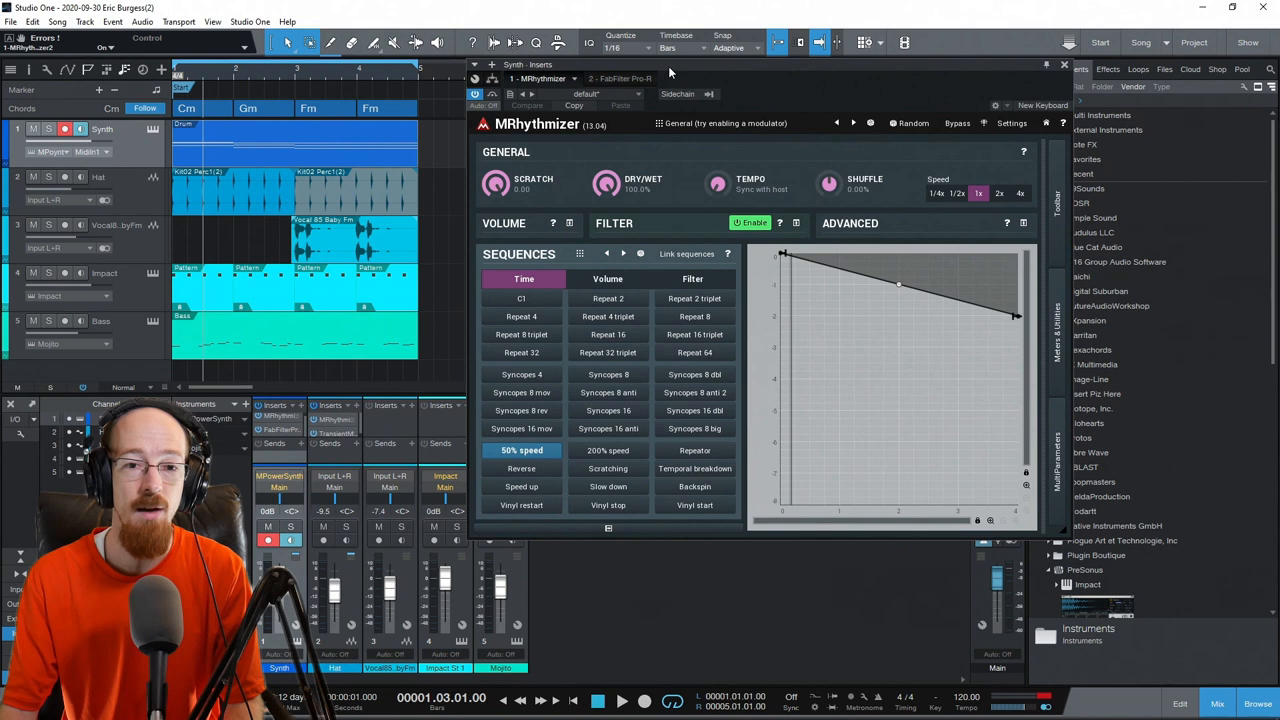
# Glance at the volume sequence presets, then return to the time sequences and pick C1.
pyautogui.click(603, 279)
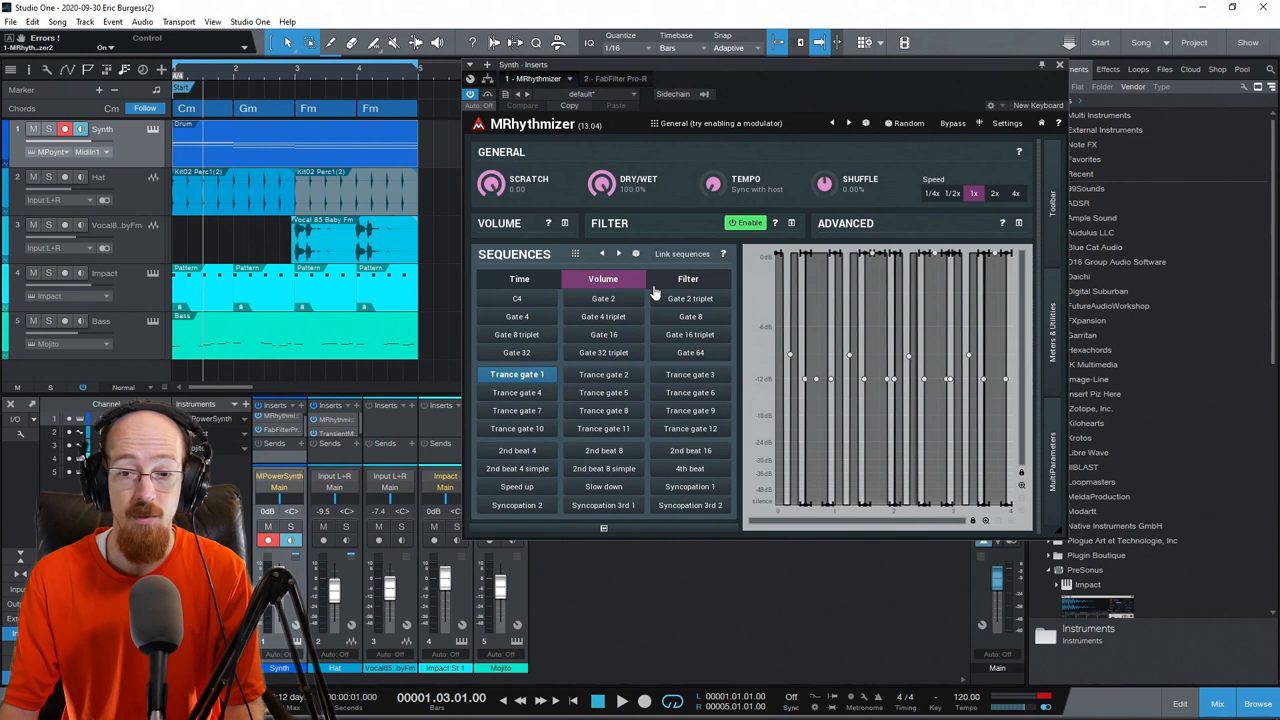
pyautogui.click(519, 279)
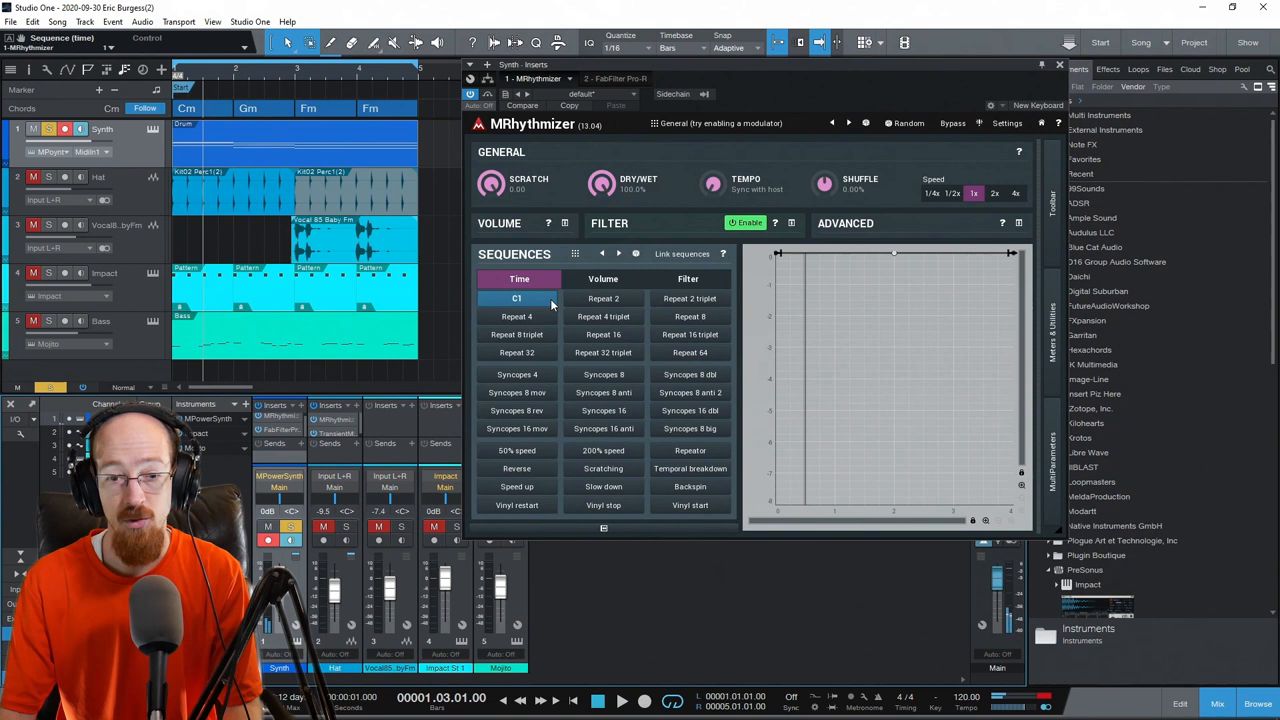
# Audition the Repeat 2, Repeat 2 triplet and Repeat 8 time sequences, settling on Repeat 64.
pyautogui.click(603, 298)
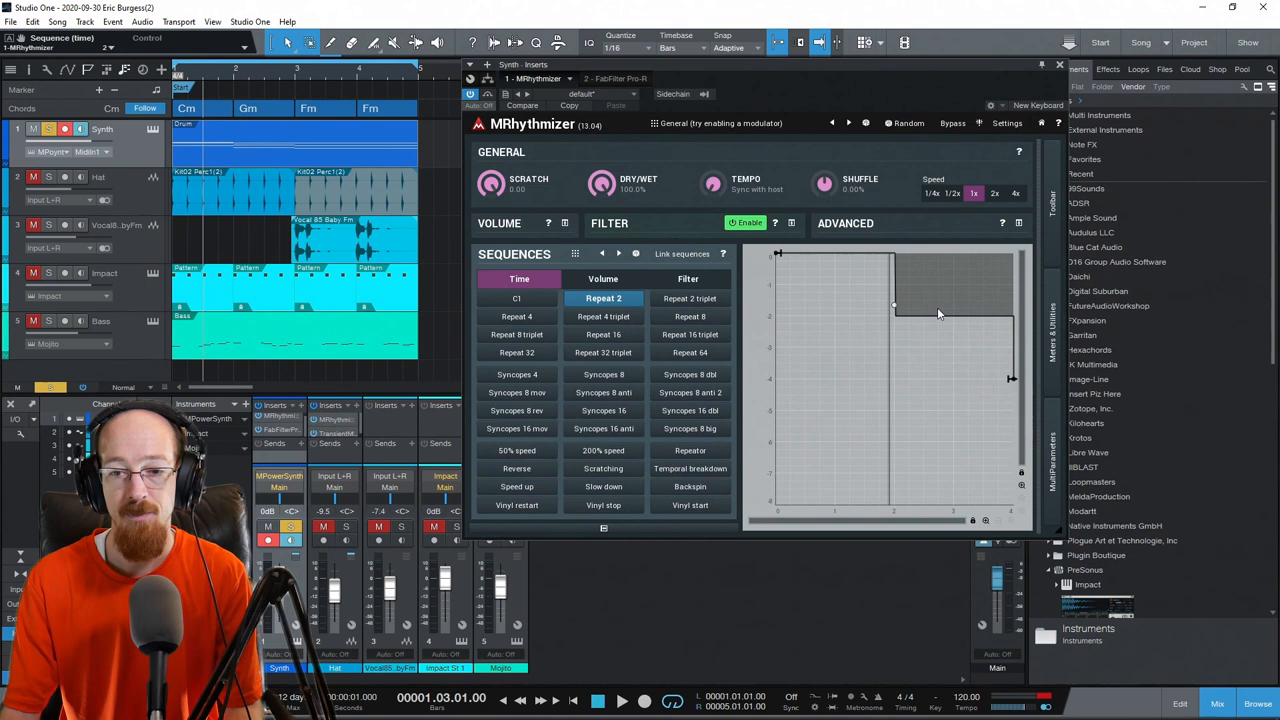
pyautogui.click(622, 700)
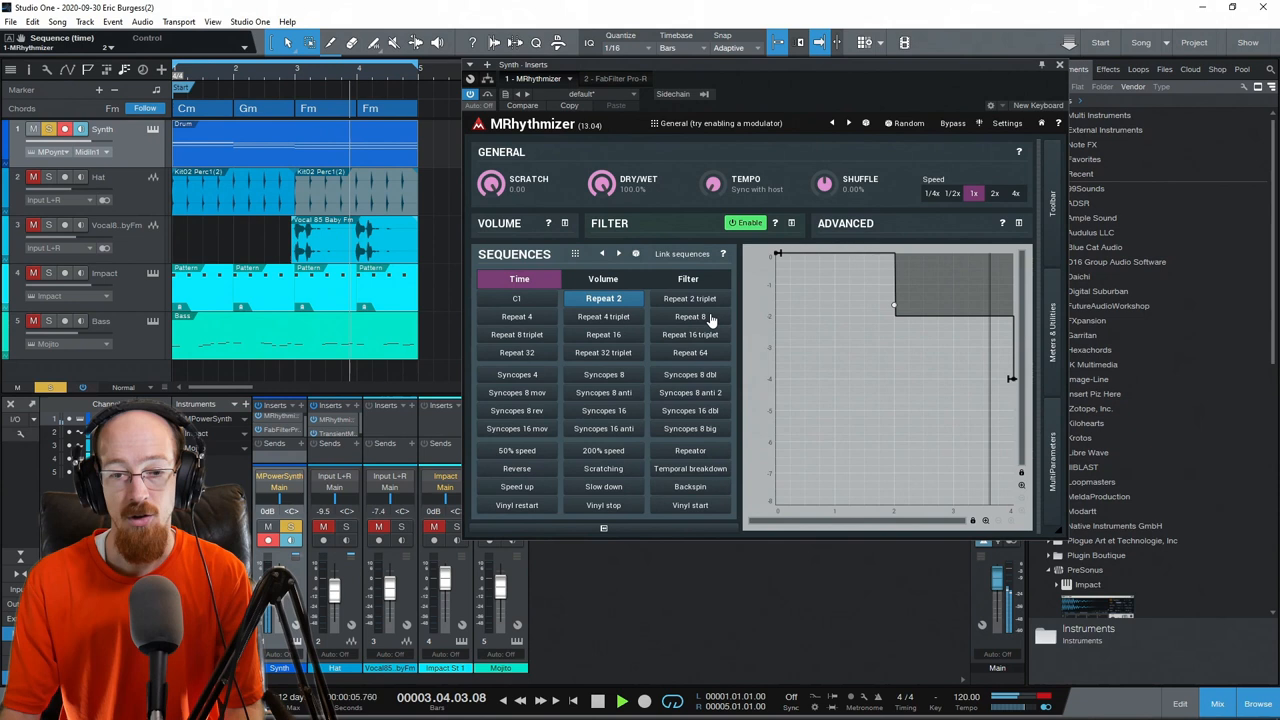
pyautogui.click(690, 298)
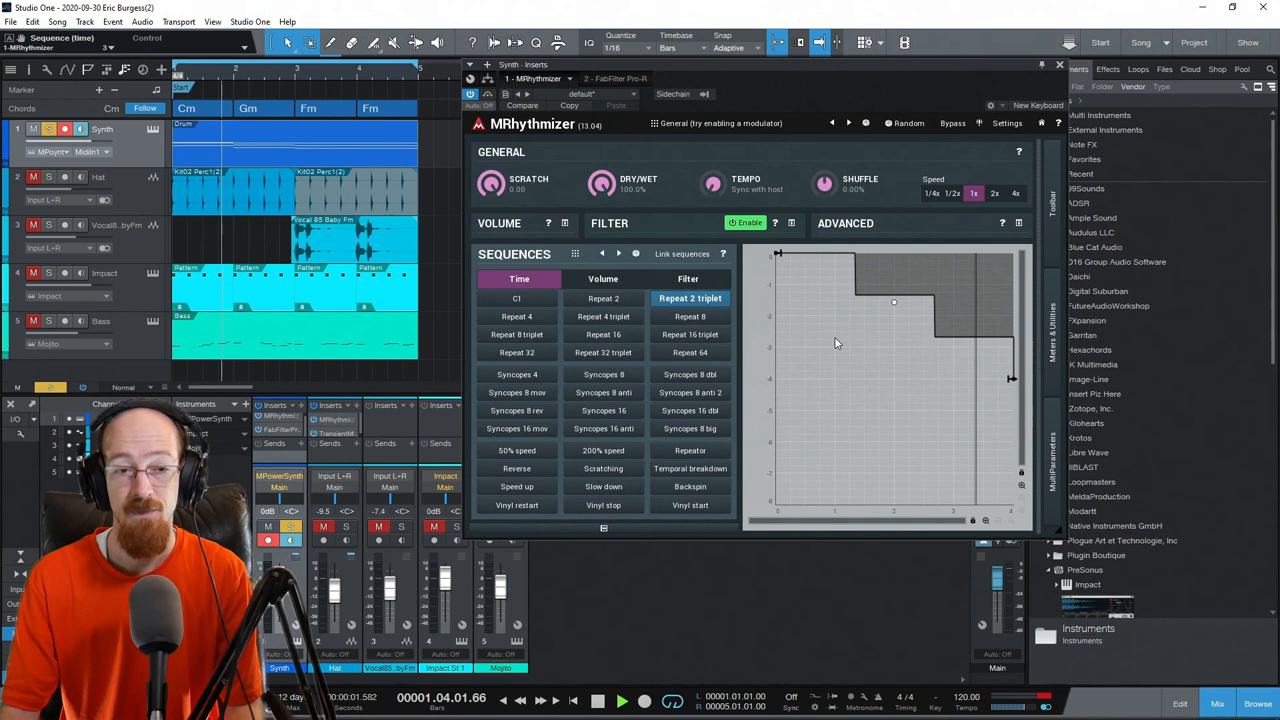
pyautogui.click(690, 316)
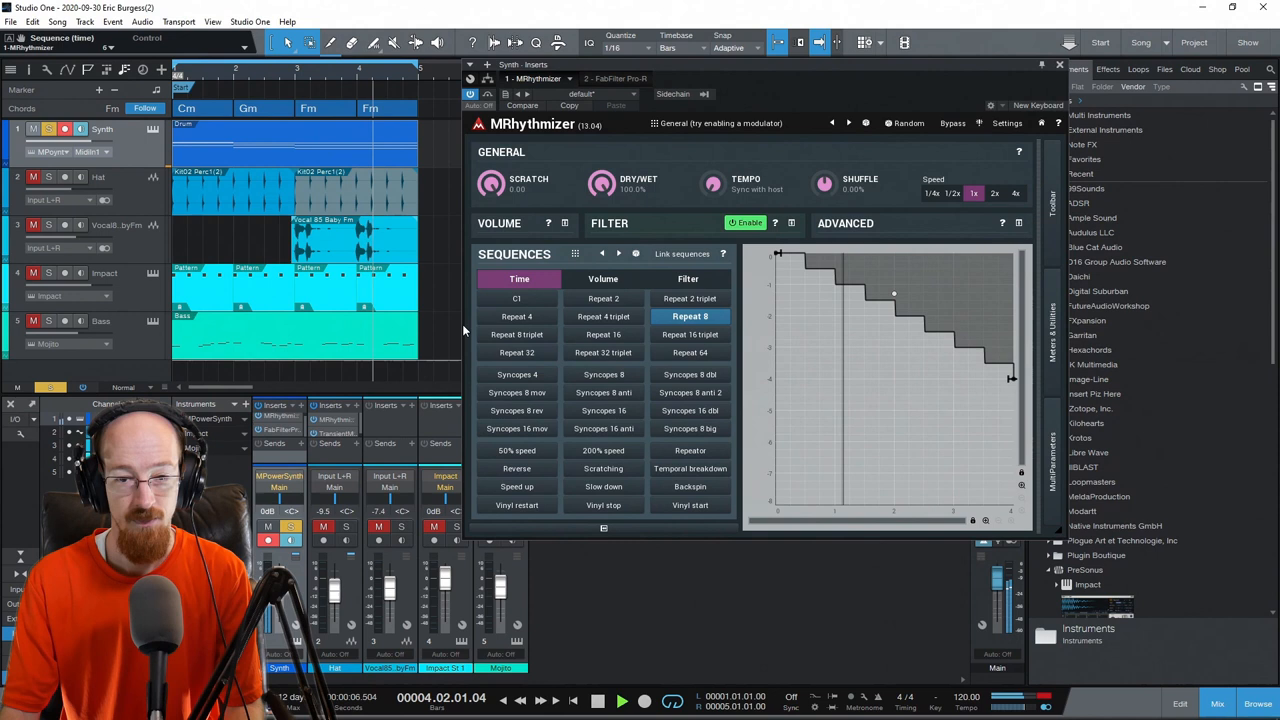
pyautogui.click(690, 352)
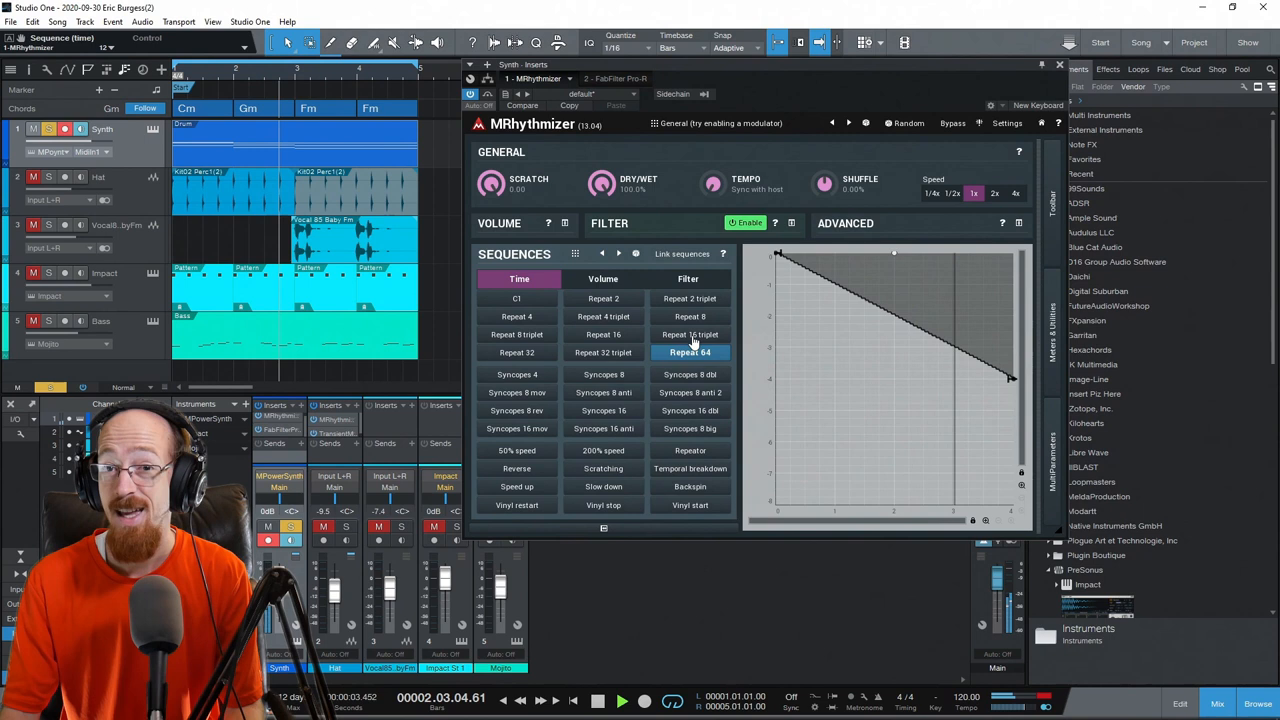
# Reset the synth's time sequence to C1, then switch to the 200% speed preset.
pyautogui.click(517, 298)
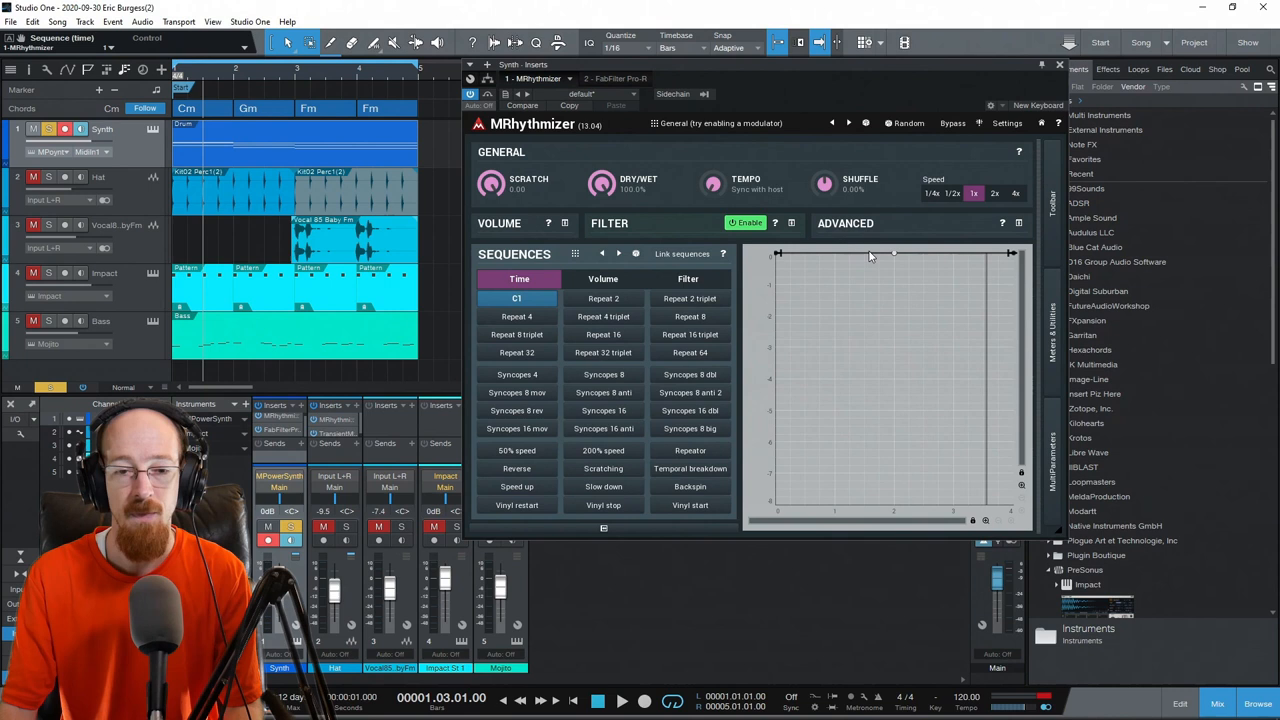
pyautogui.click(517, 450)
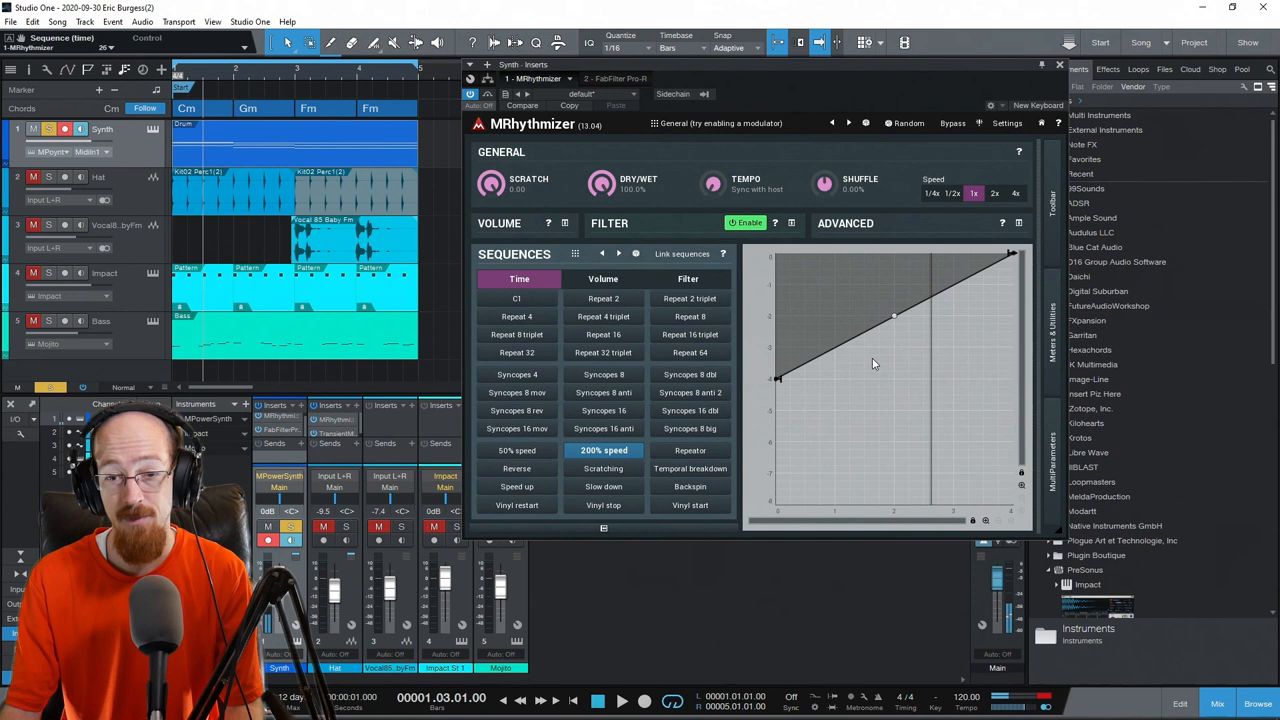
# Try the Repeator, Scratching and Vinyl stop time sequences, then go back to C1.
pyautogui.click(621, 700)
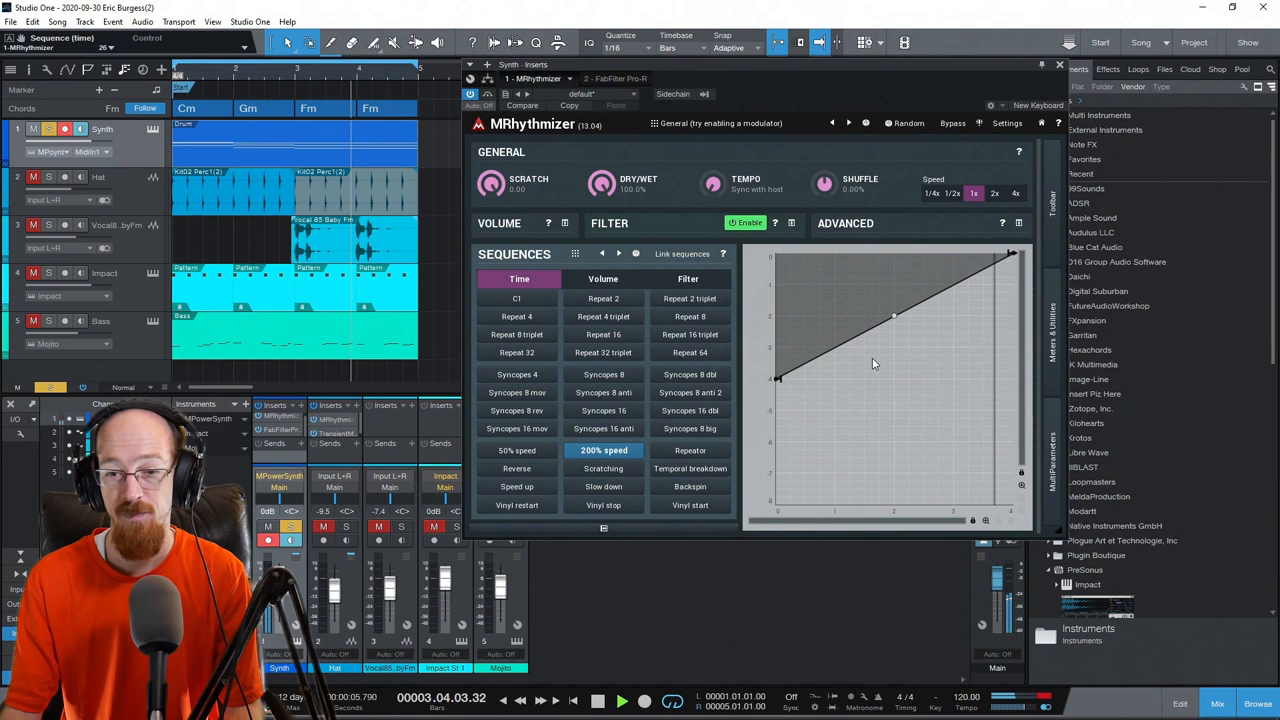
pyautogui.click(690, 450)
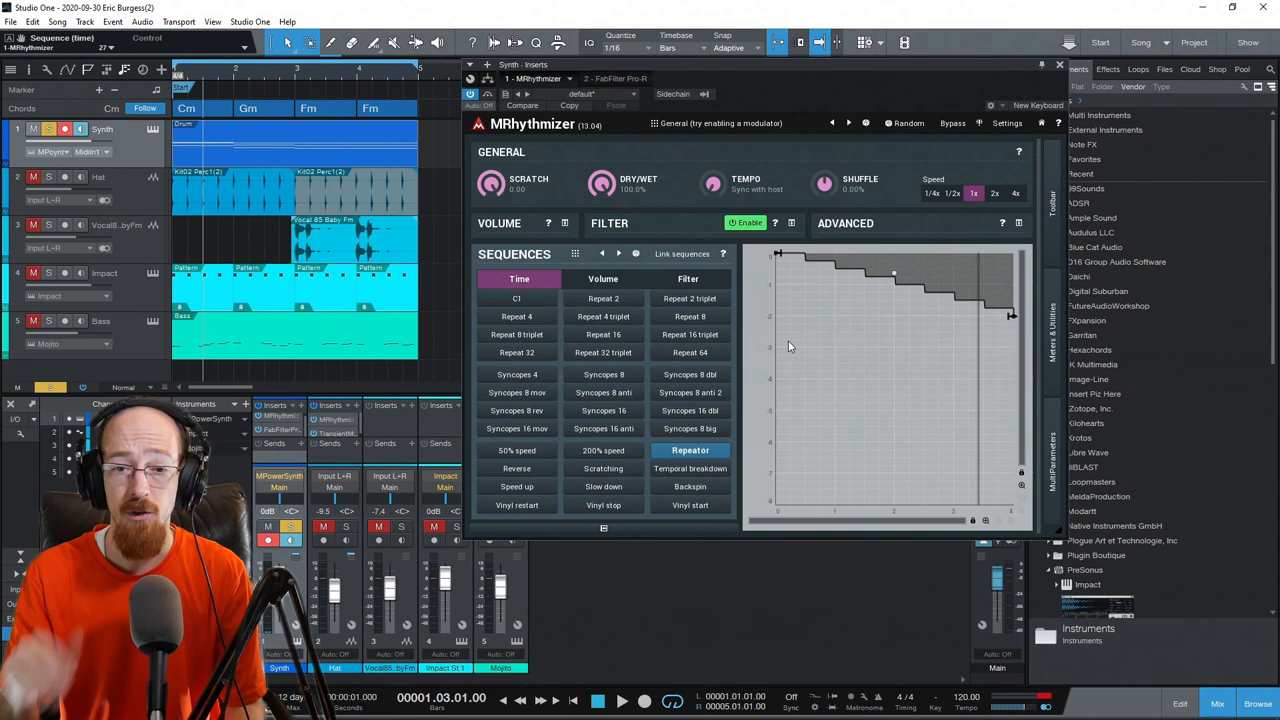
pyautogui.click(603, 468)
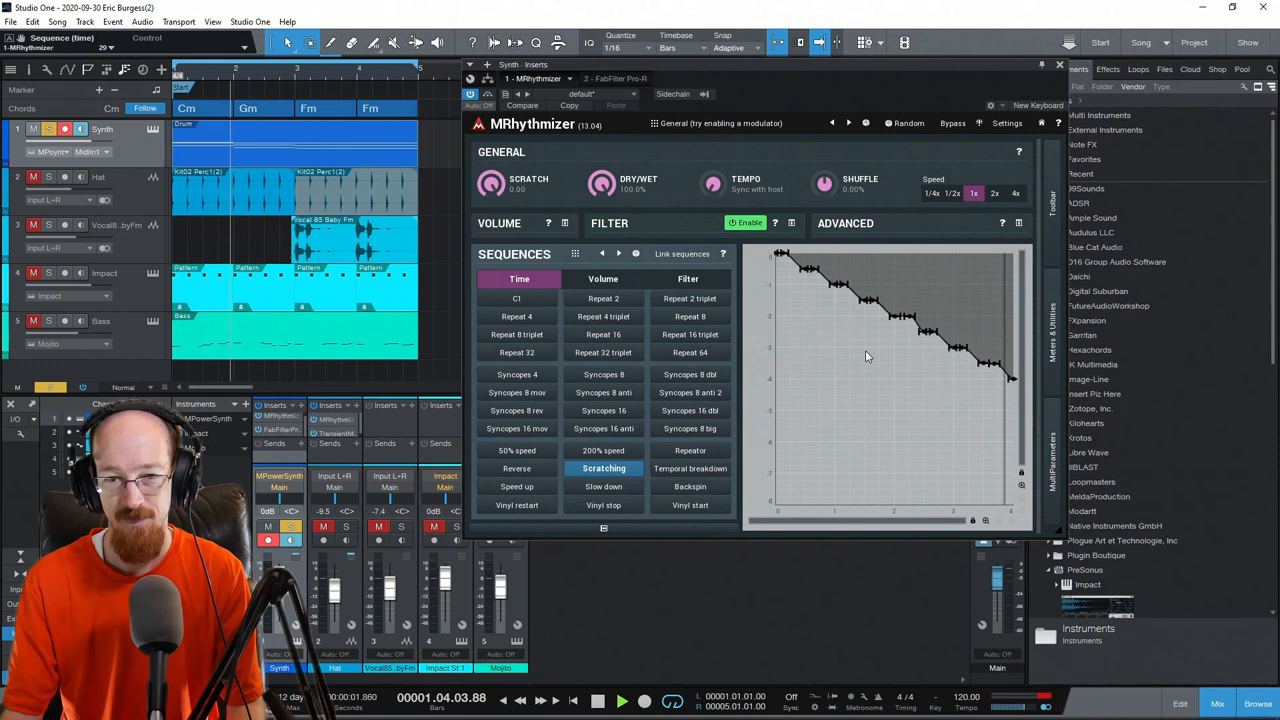
pyautogui.click(603, 505)
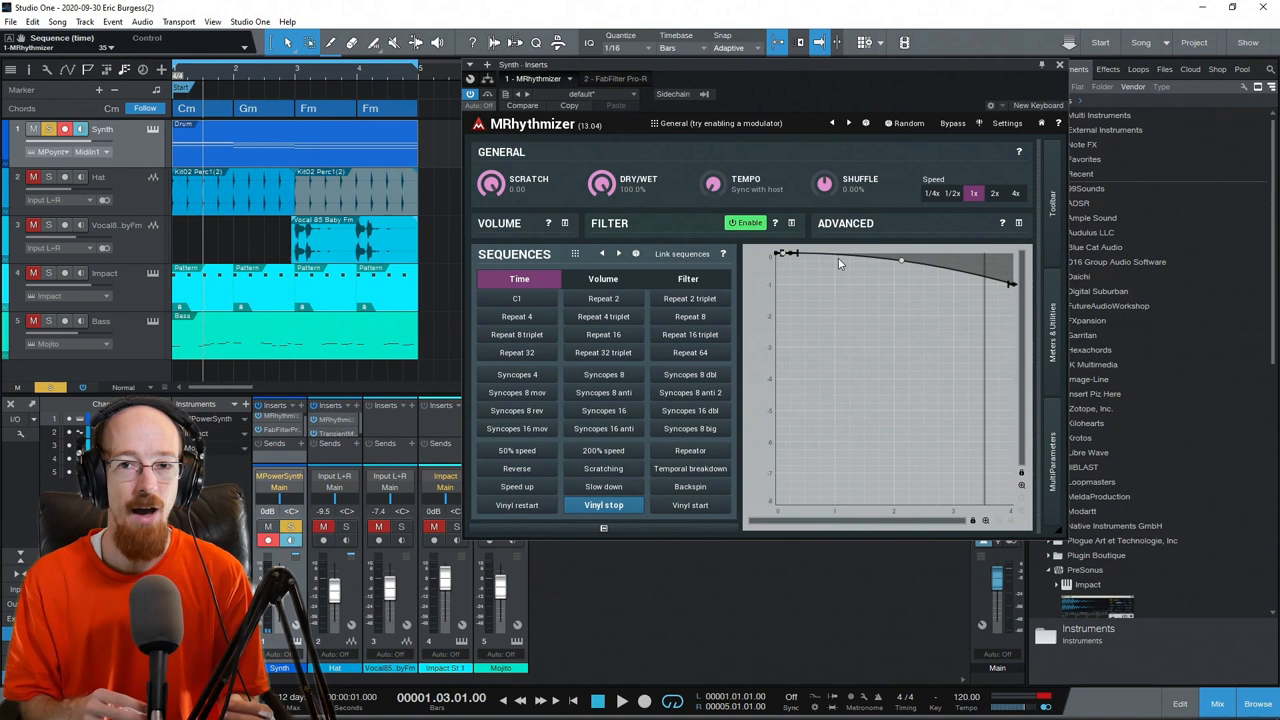
pyautogui.click(517, 298)
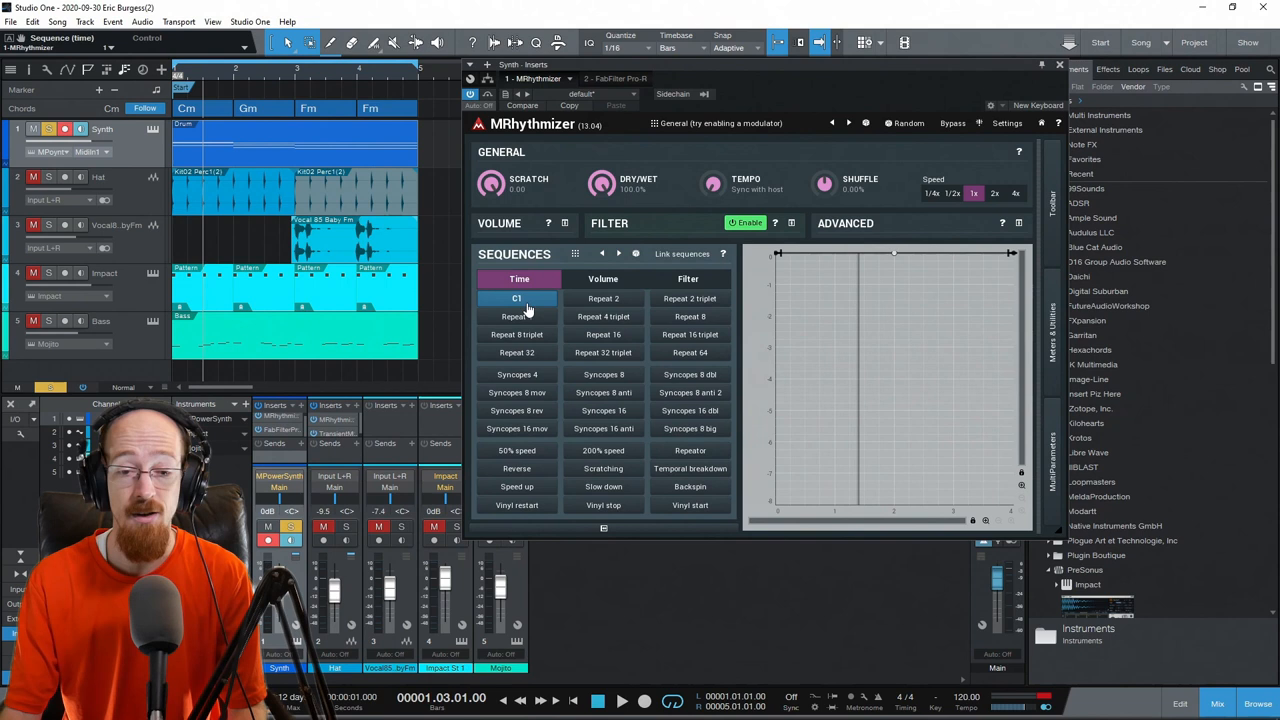
# Briefly try Repeat 2, then load the Temporal breakdown time sequence.
pyautogui.click(603, 298)
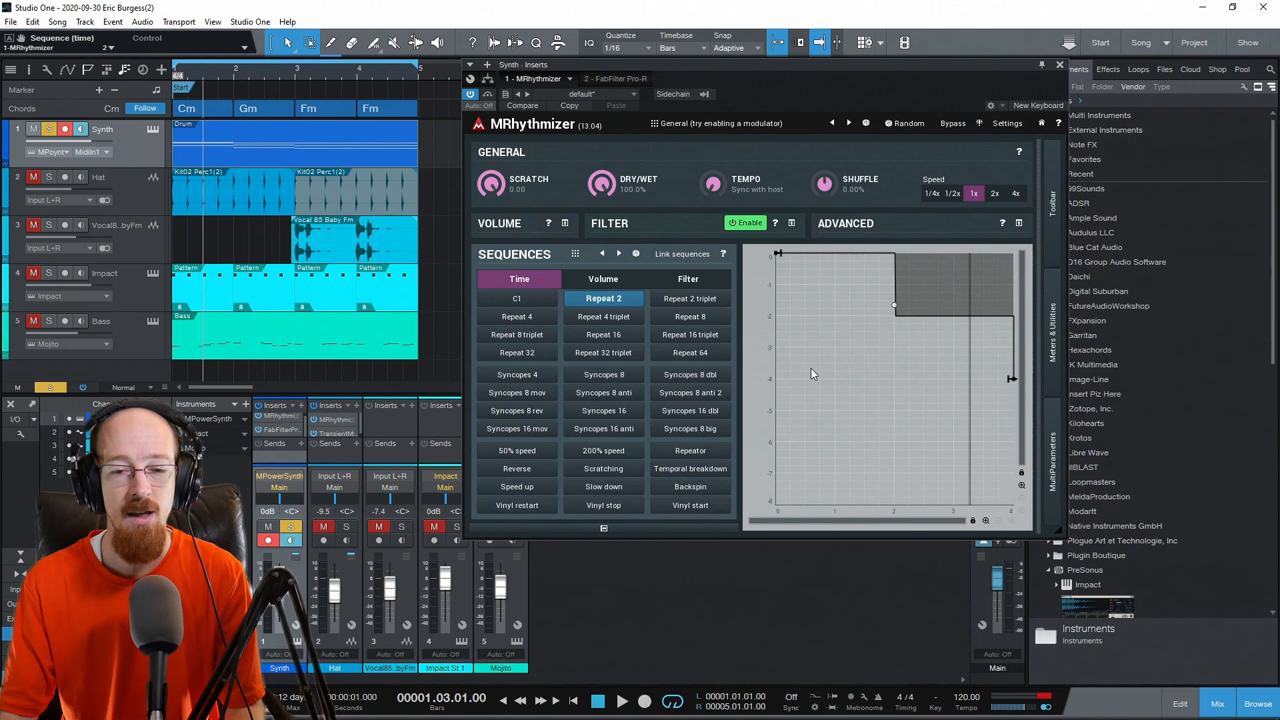
pyautogui.click(690, 468)
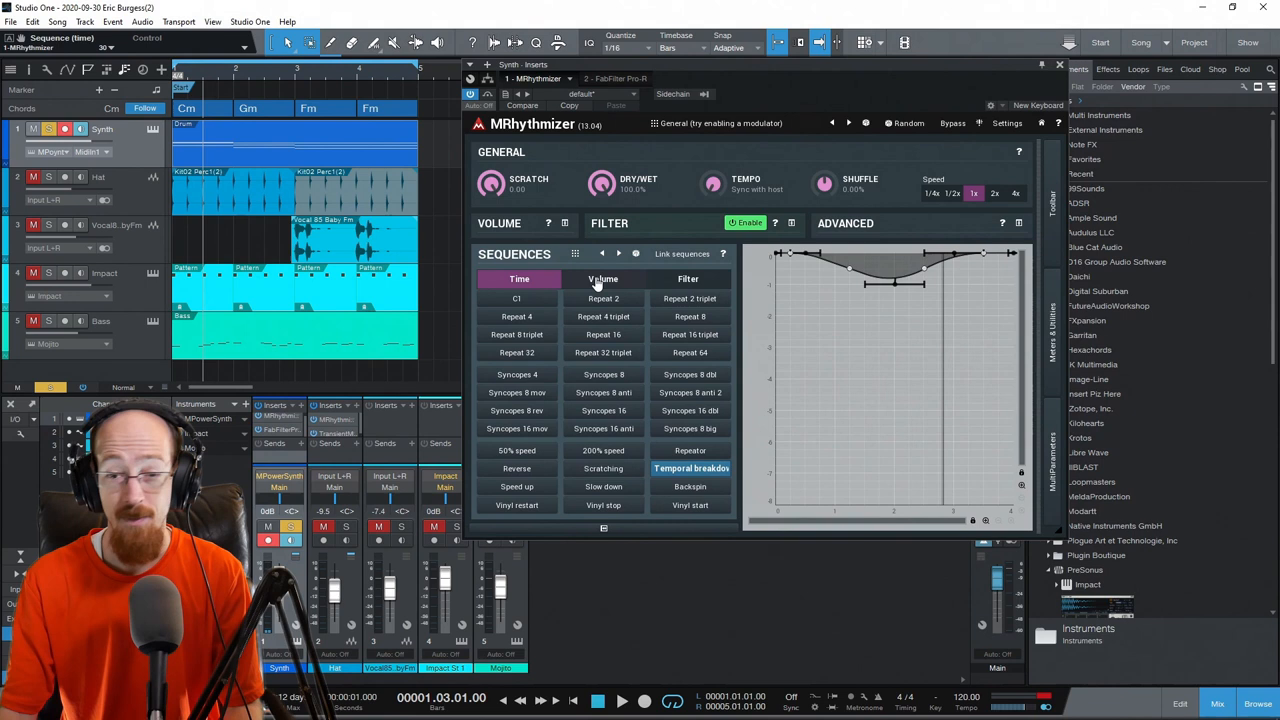
# Audition the Trance gate 2, Trance gate 6, 4th beat and Syncopation 3rd 1 volume sequences.
pyautogui.click(603, 279)
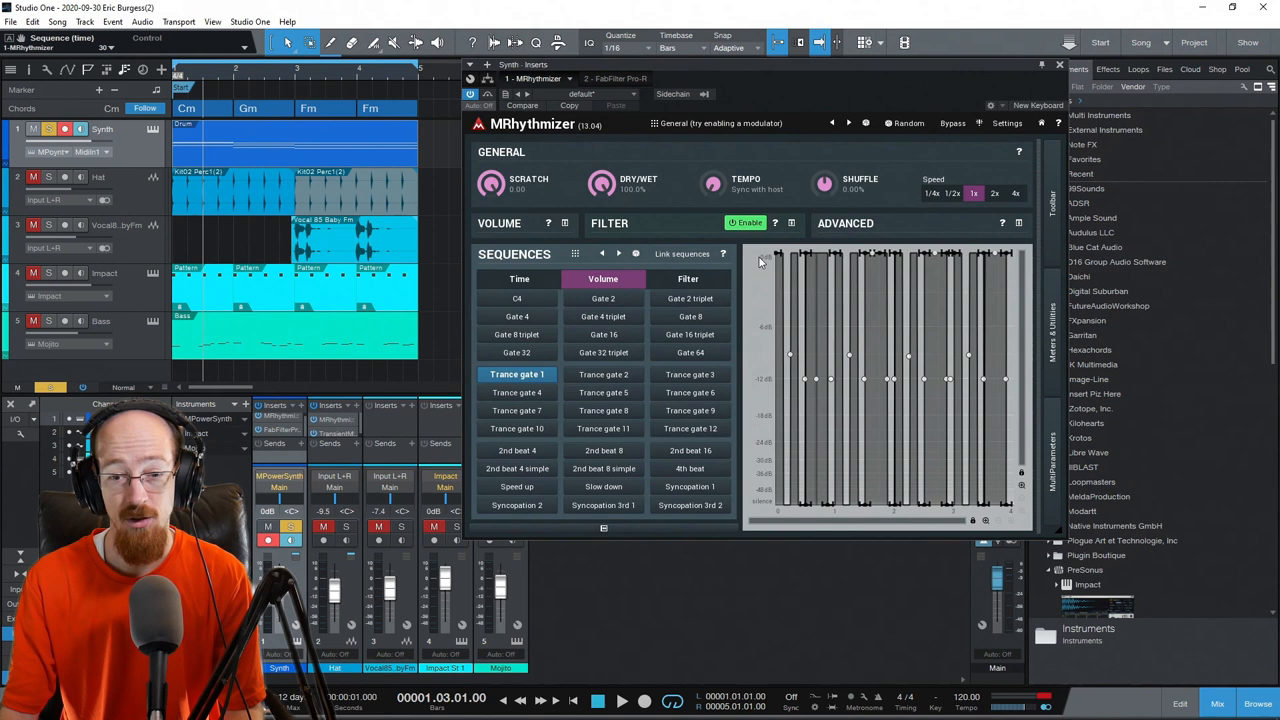
pyautogui.click(603, 374)
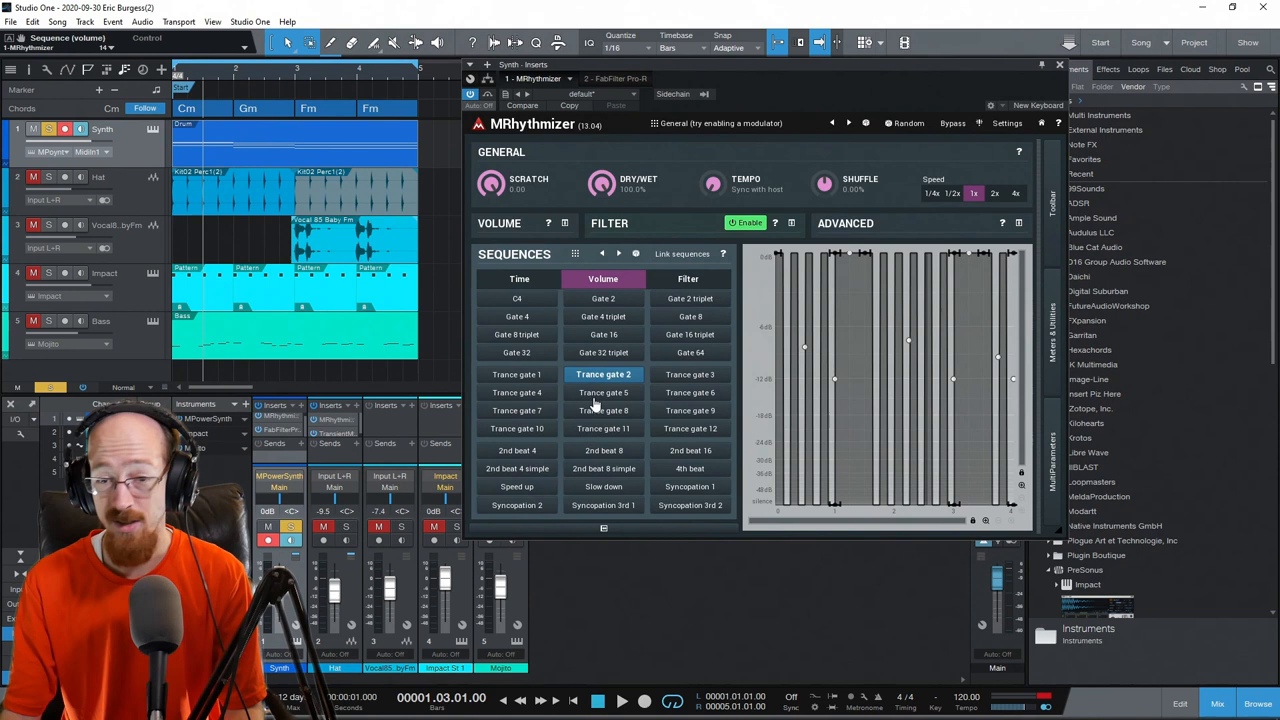
pyautogui.click(518, 279)
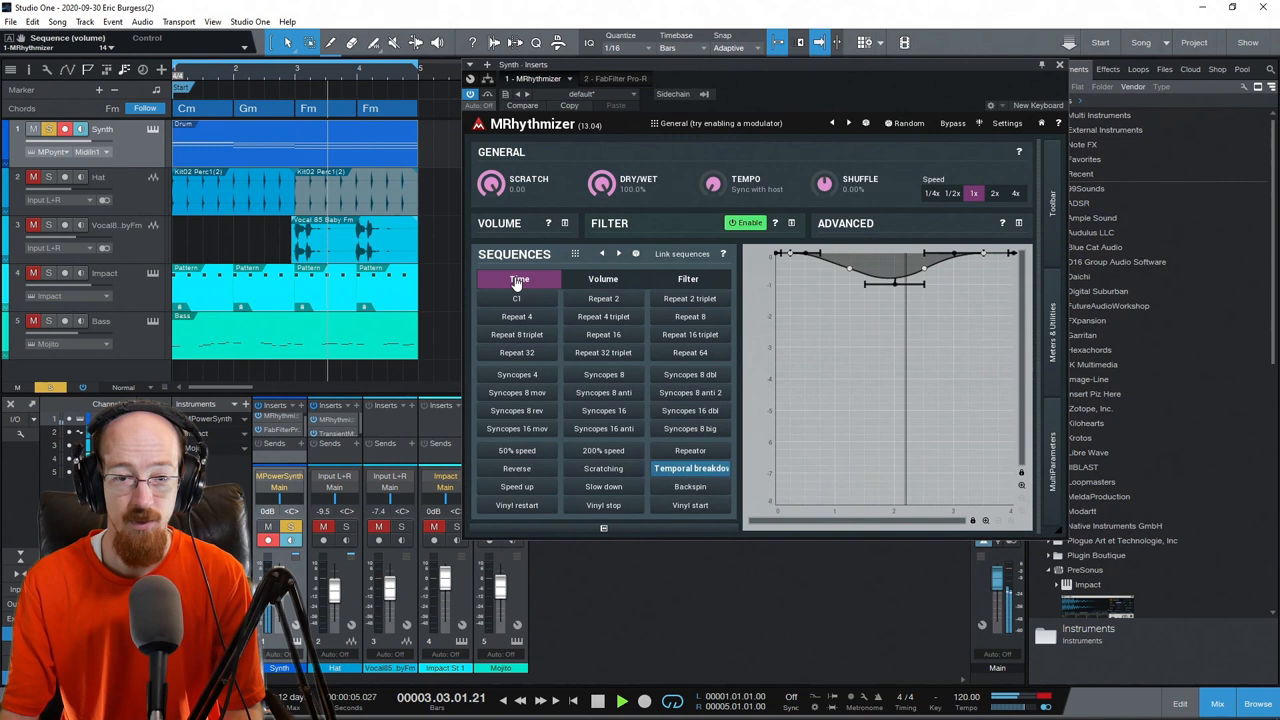
pyautogui.click(603, 278)
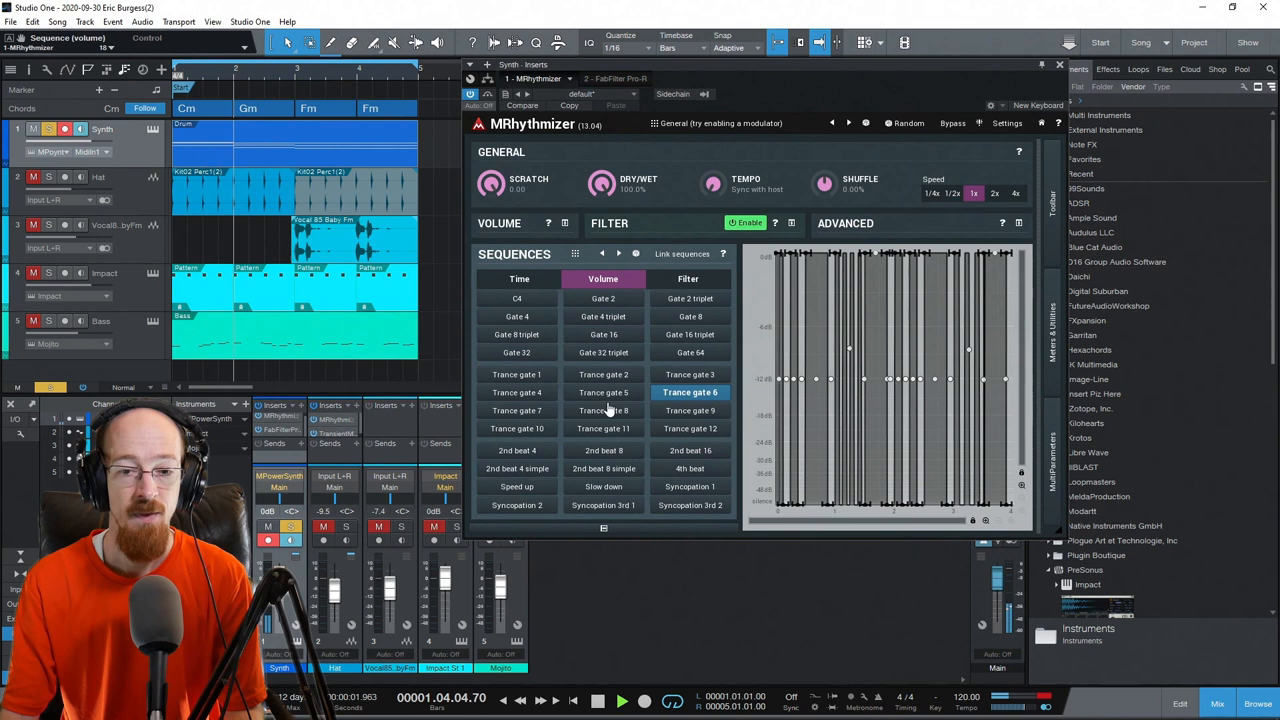
pyautogui.click(517, 316)
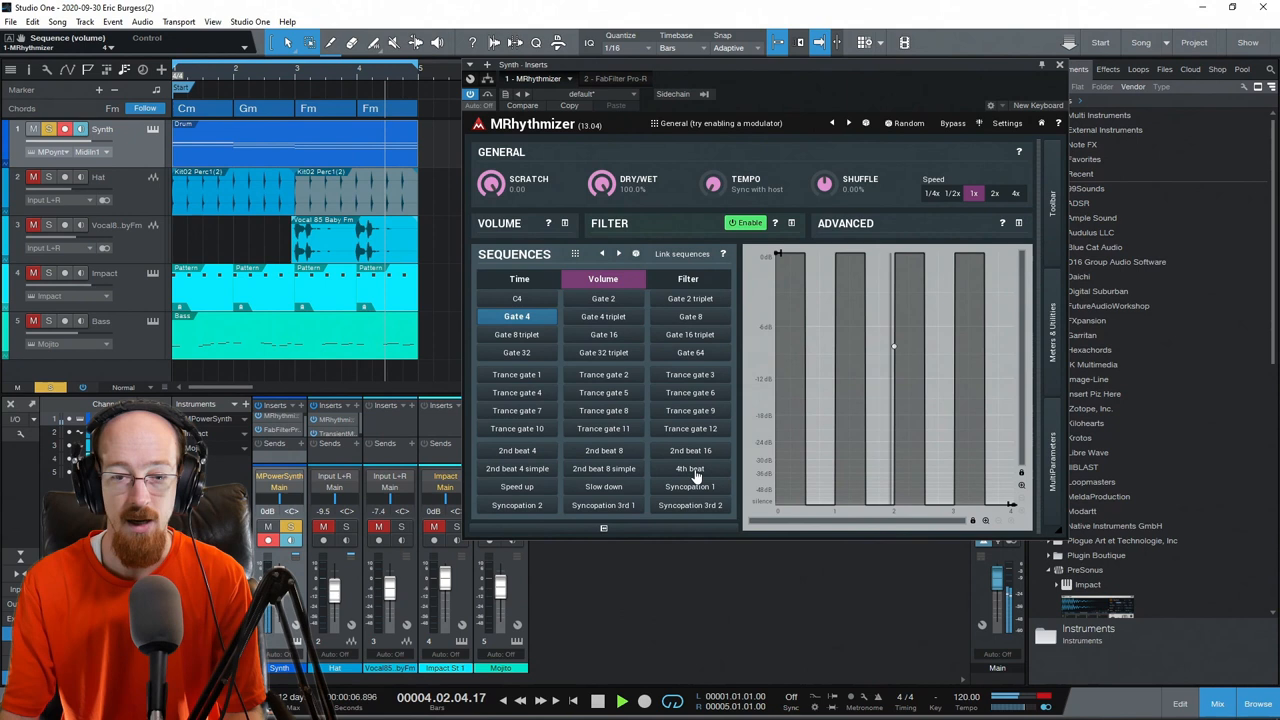
pyautogui.click(690, 468)
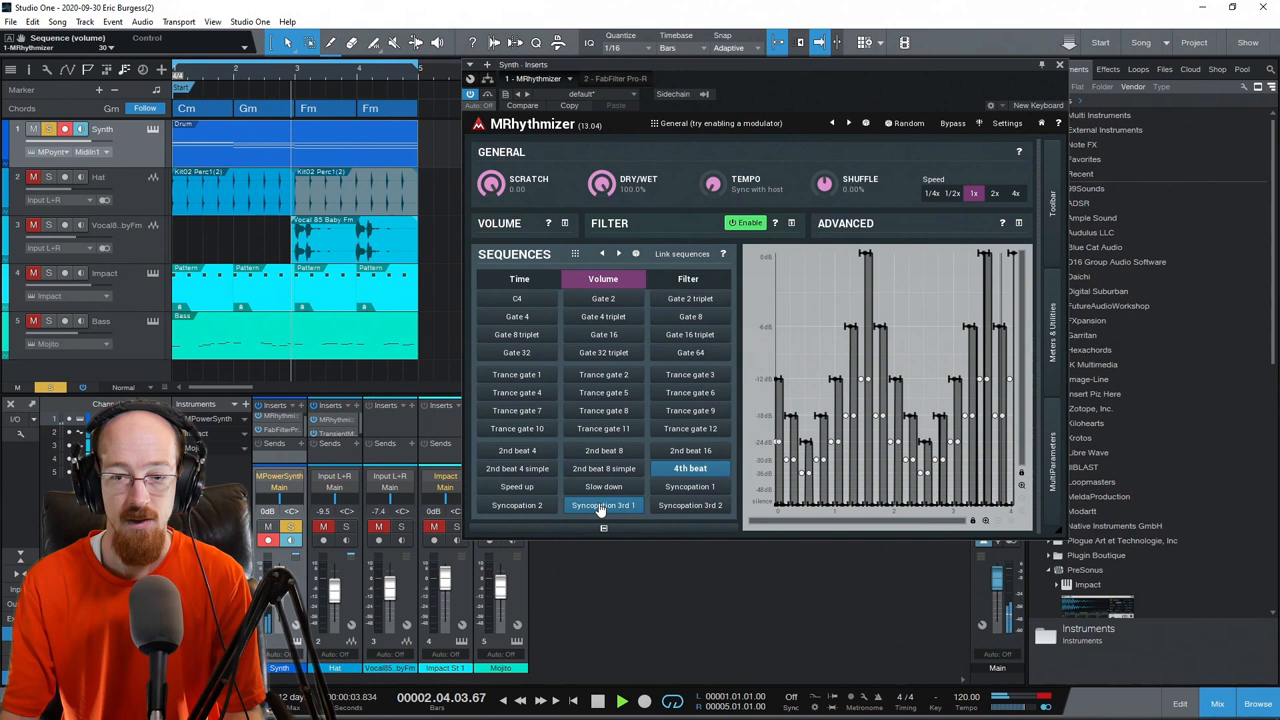
pyautogui.click(603, 374)
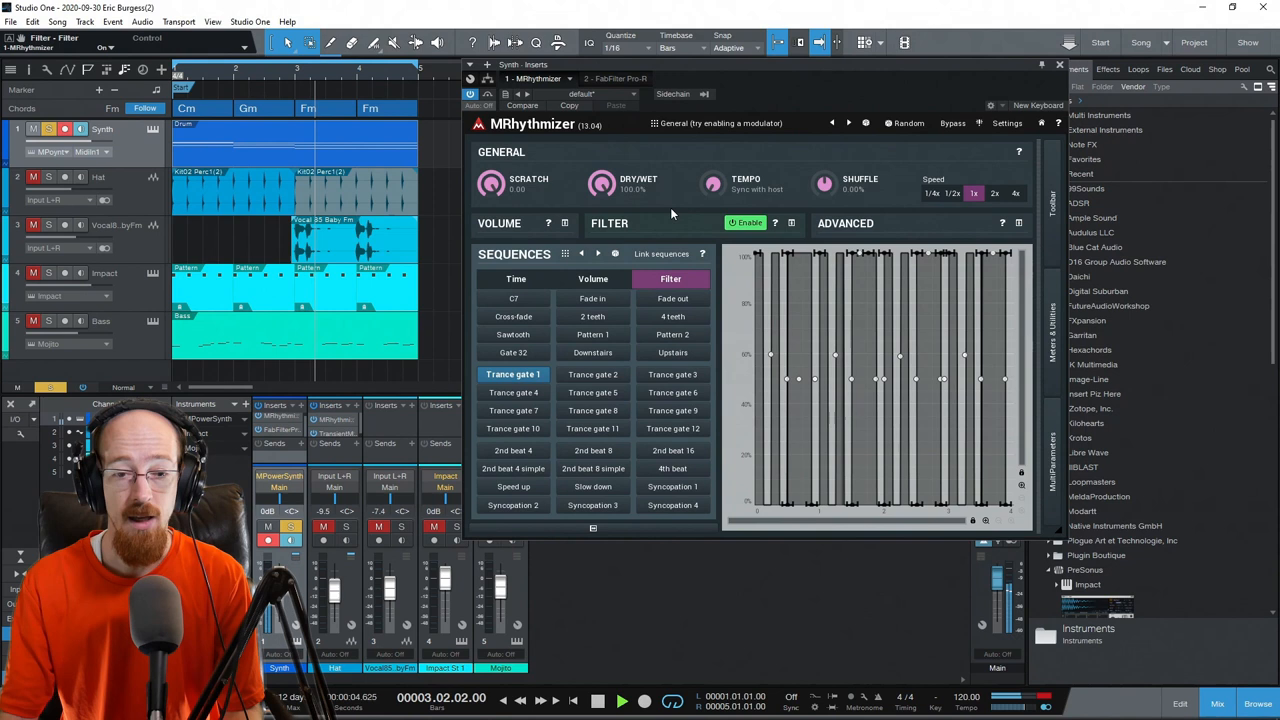
# Try the Trance gate 1, 2nd beat 8 and 4th beat filter presets, and expand Advanced settings.
pyautogui.click(592, 450)
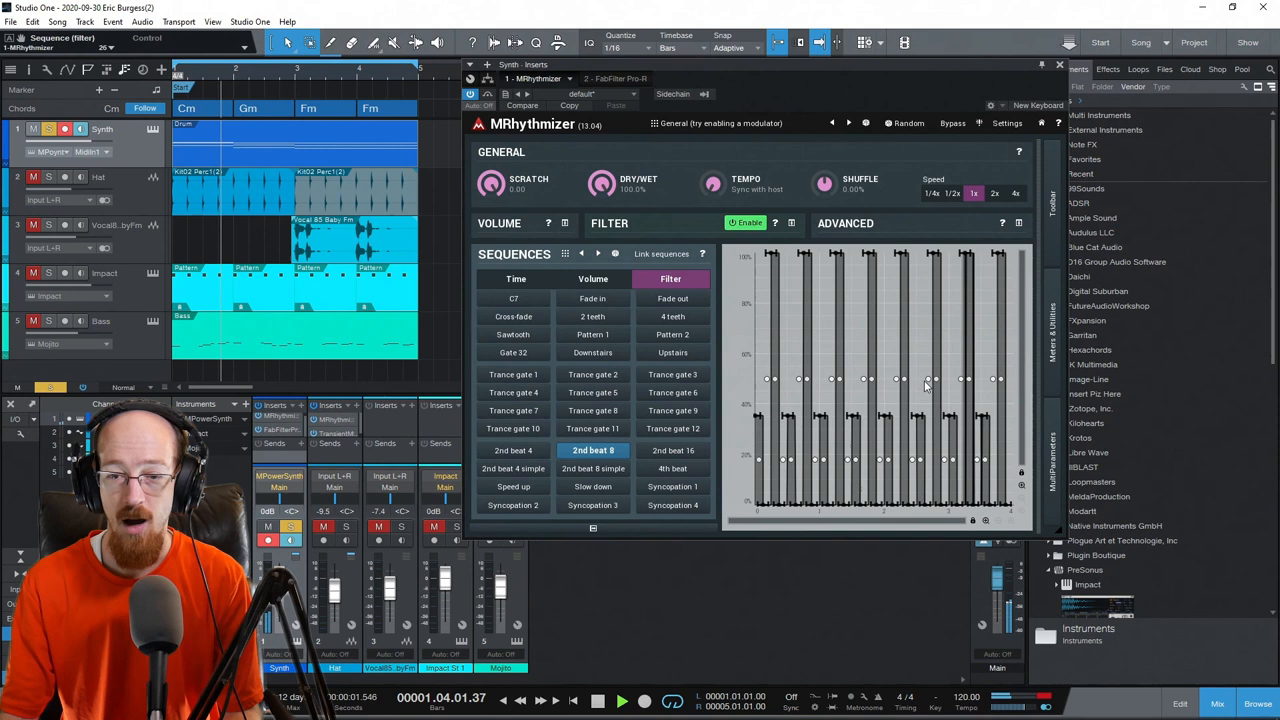
pyautogui.click(672, 468)
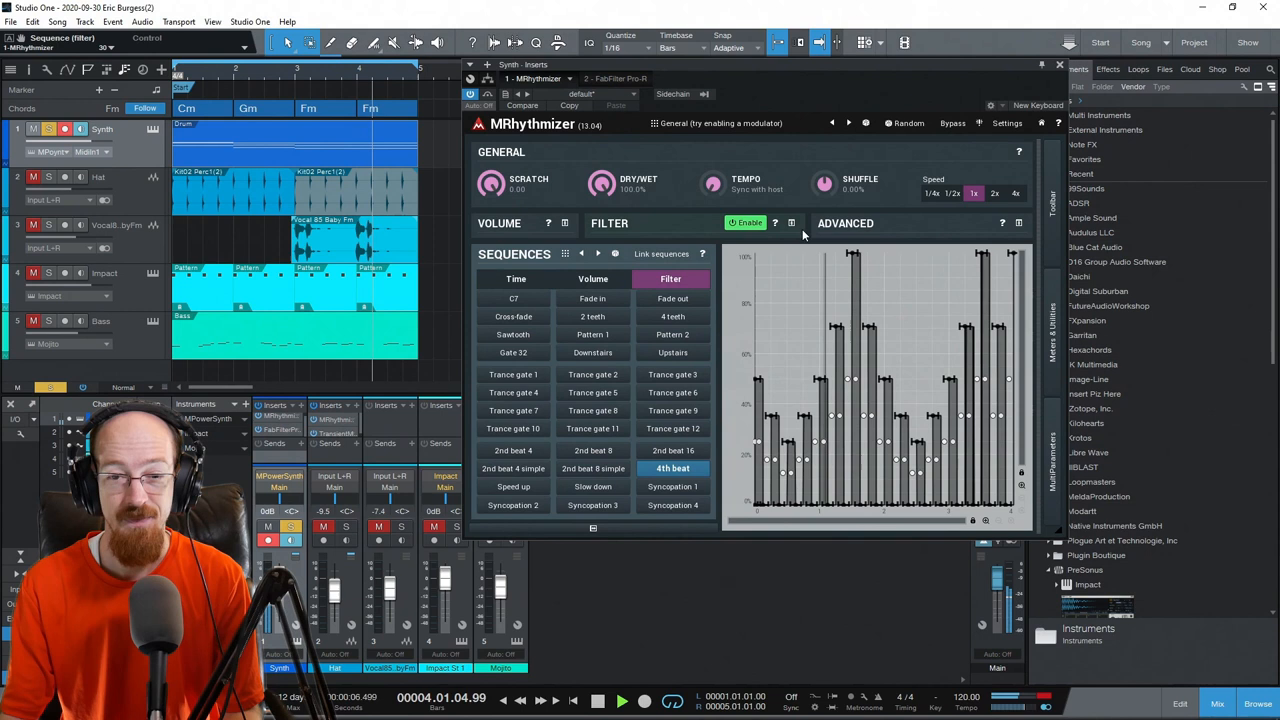
pyautogui.click(672, 316)
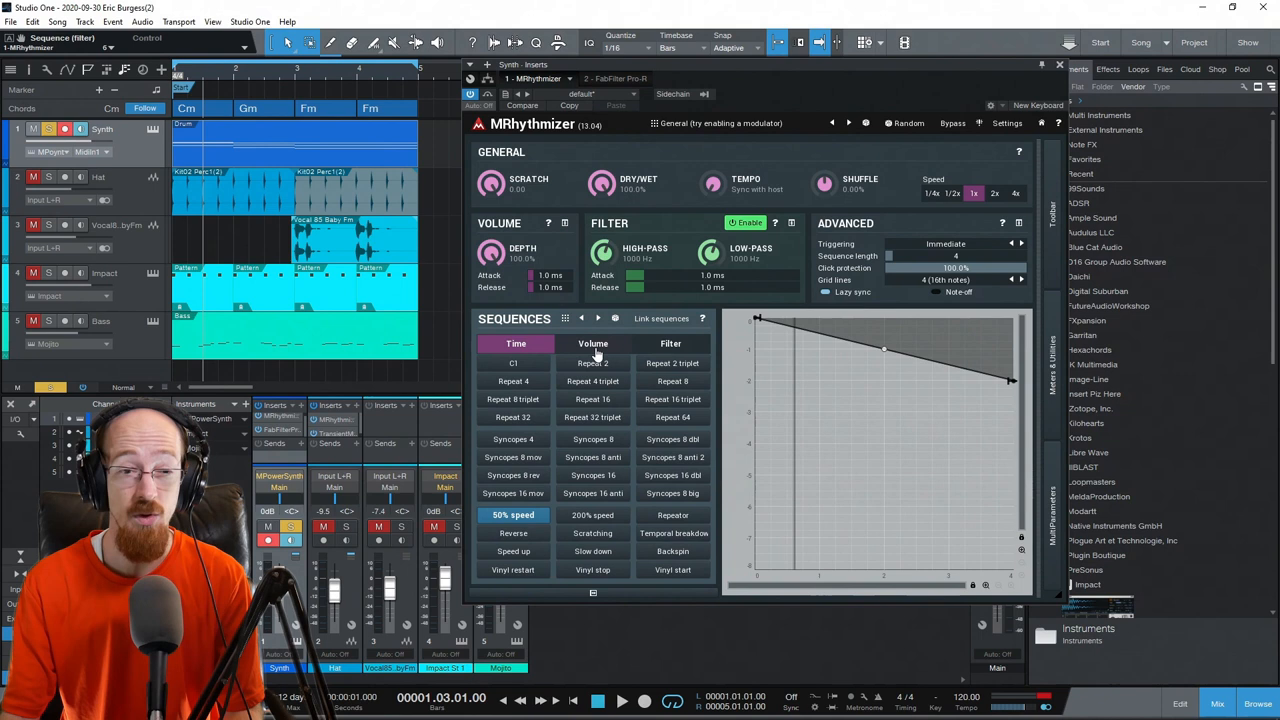
# Check the volume sequence presets, then return to the time tab with 50% speed loaded.
pyautogui.click(592, 343)
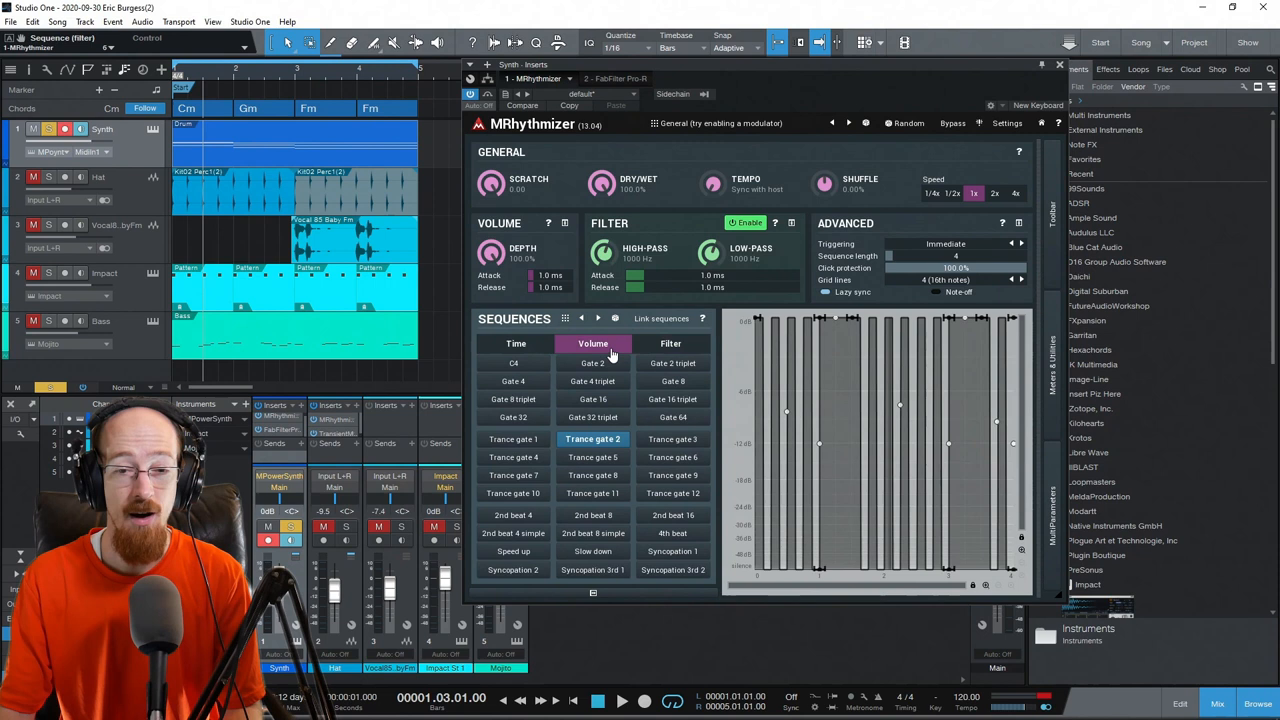
pyautogui.click(519, 279)
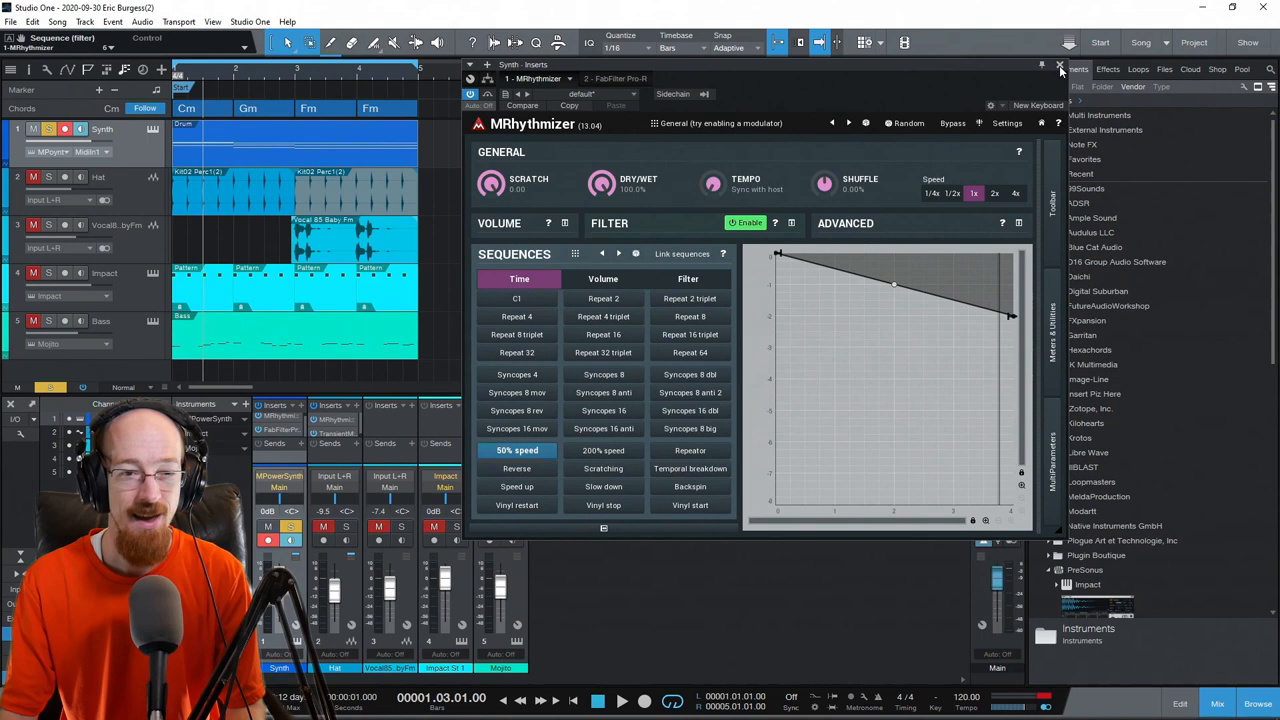
# Close the Synth plug-in window and open the Hat's MRhythmizer 2 with Transceiver Error.
pyautogui.click(1060, 65)
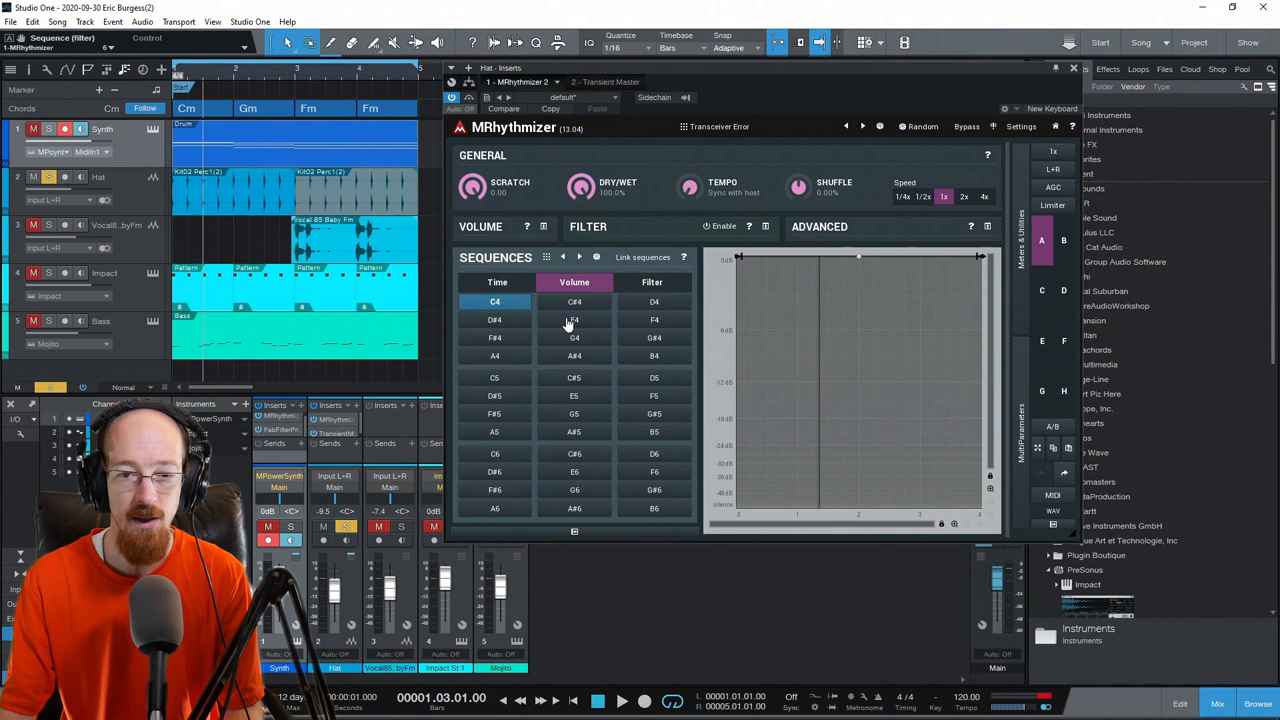
pyautogui.click(651, 282)
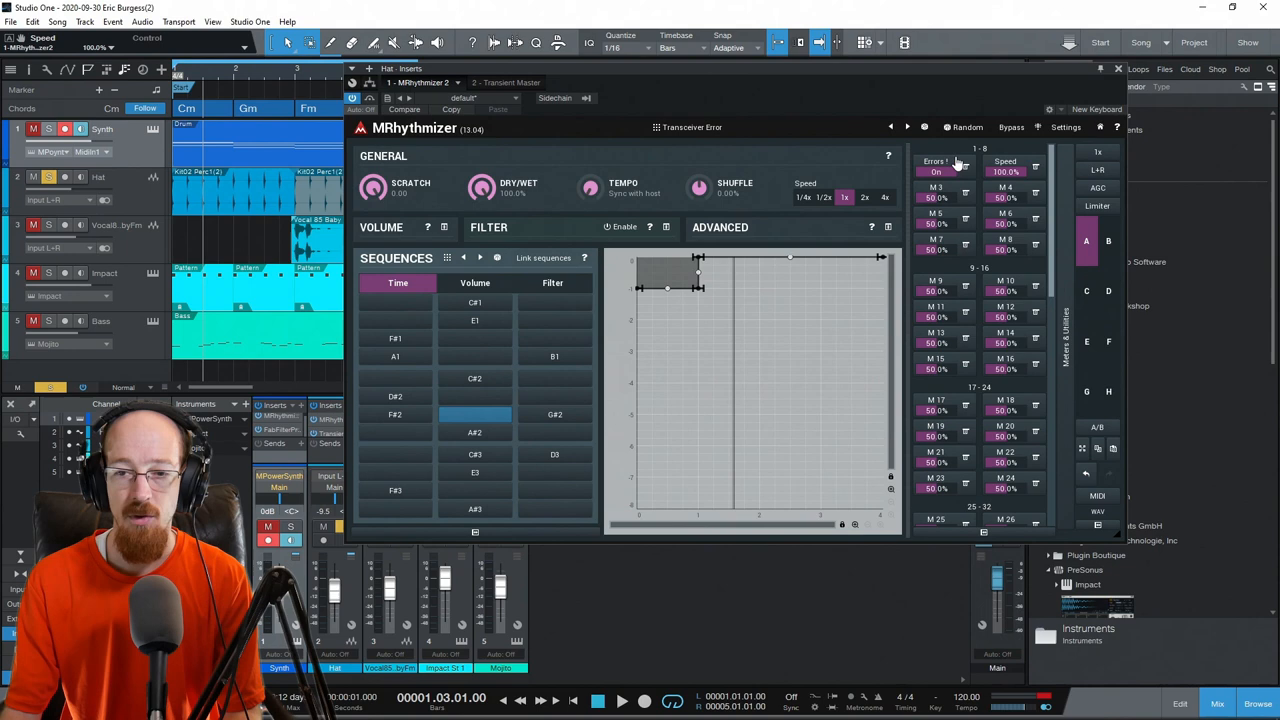
# Review the Errors multiparameter's linked parameters, cancelling the picker and checking the Mod 1 Enabled link.
pyautogui.click(935, 161)
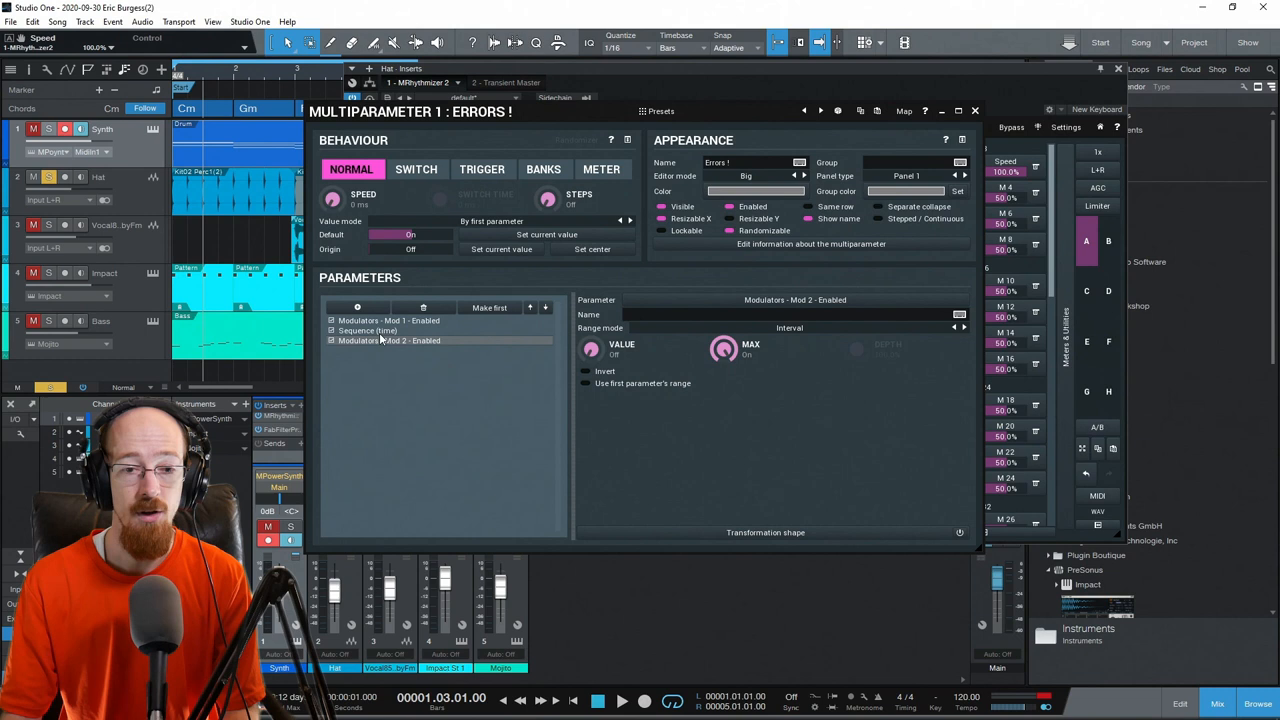
pyautogui.click(370, 330)
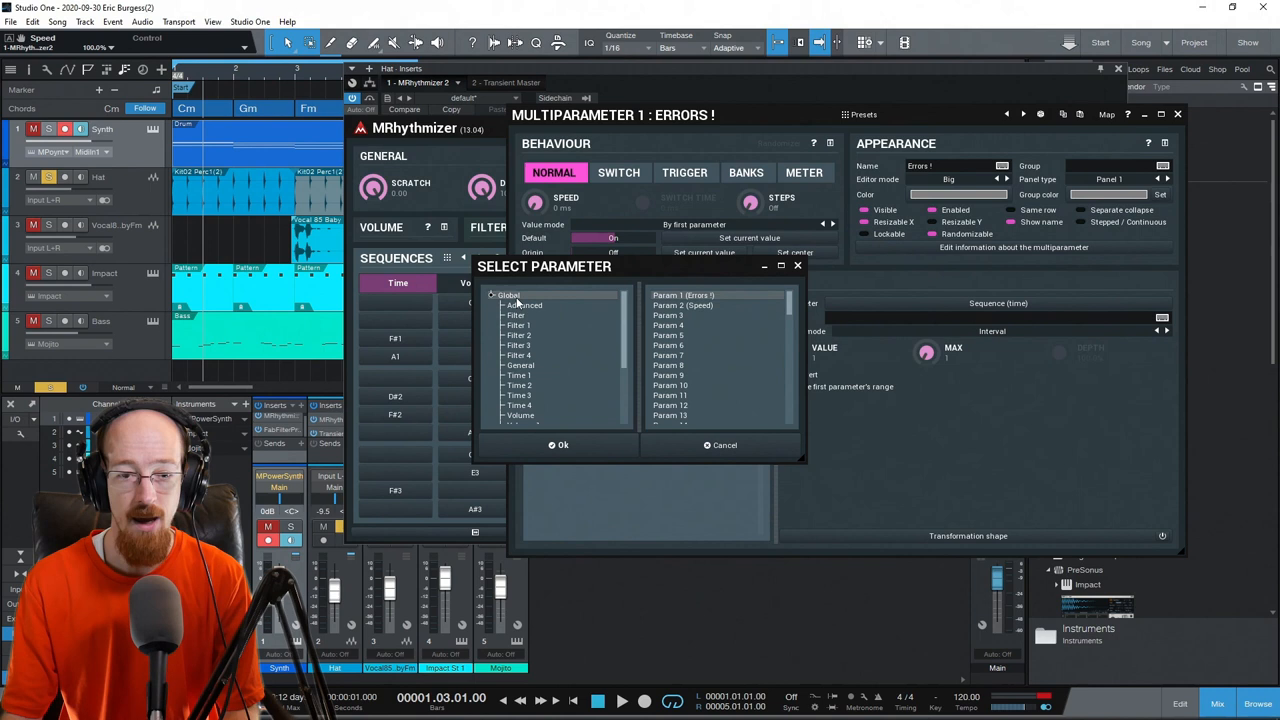
pyautogui.click(559, 445)
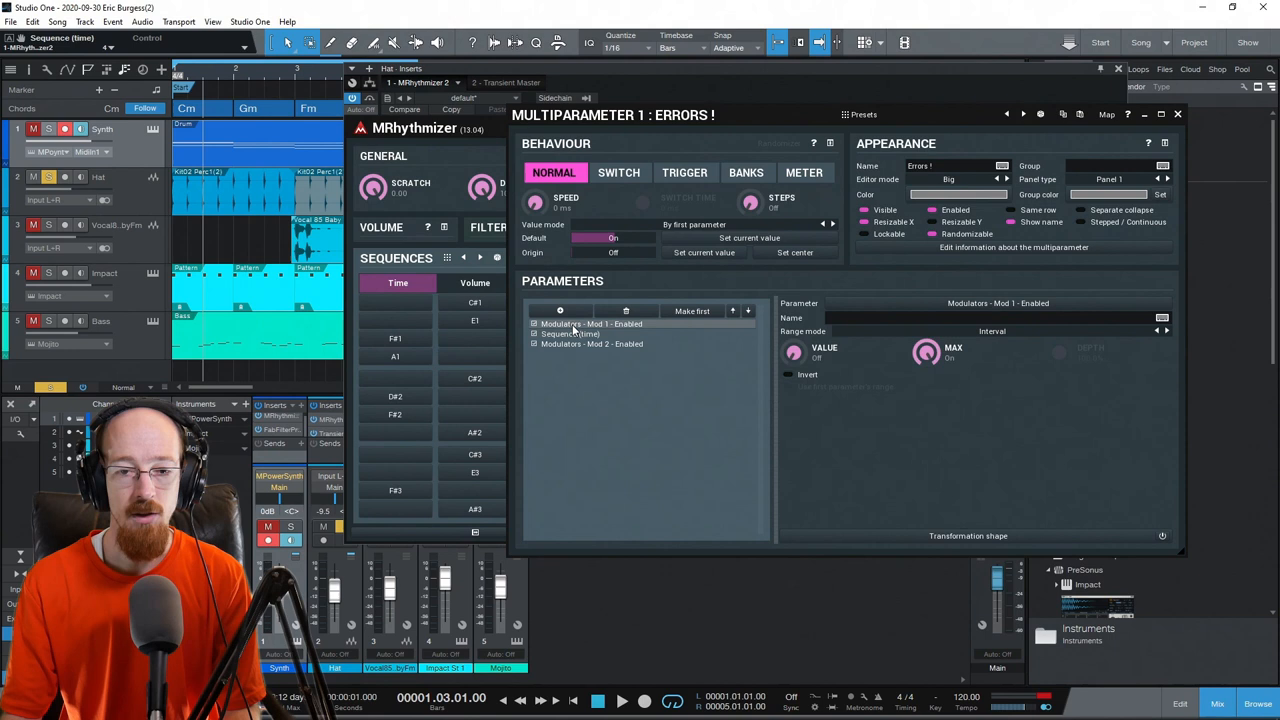
pyautogui.click(1177, 114)
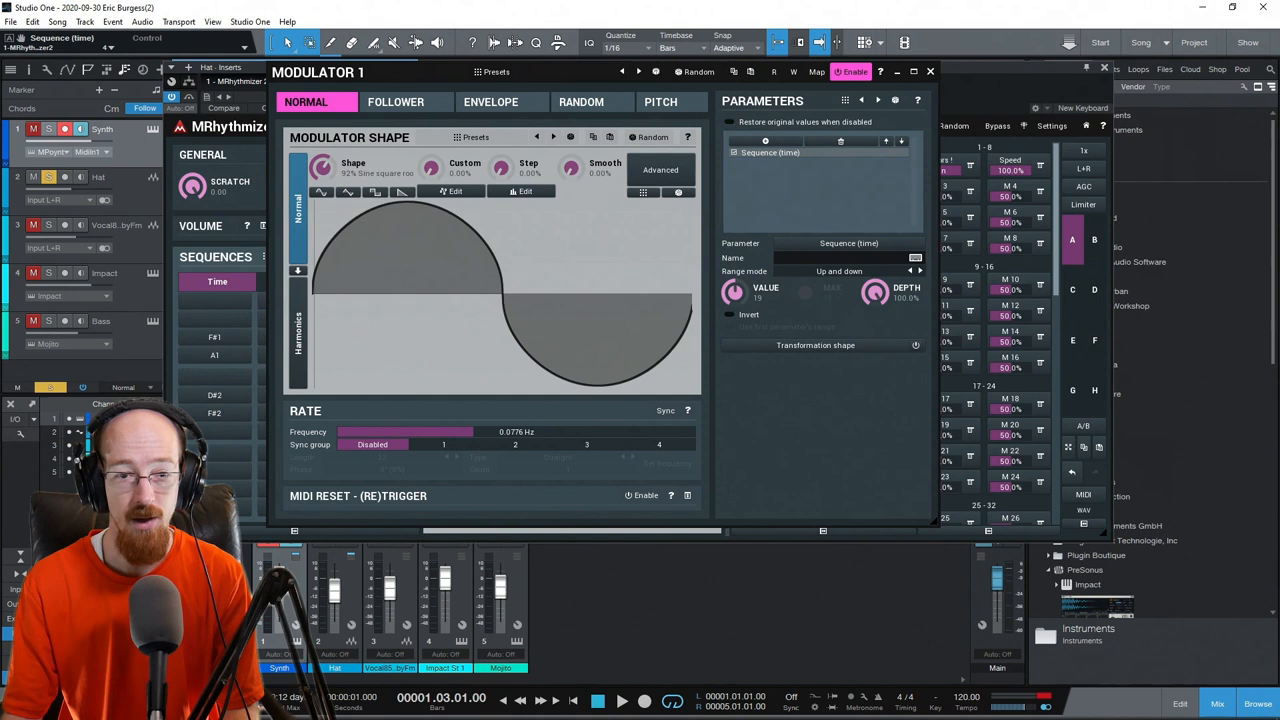
# Show the Multiparameter 2: Speed editor with its Modulator 2 parameter links.
pyautogui.click(528, 167)
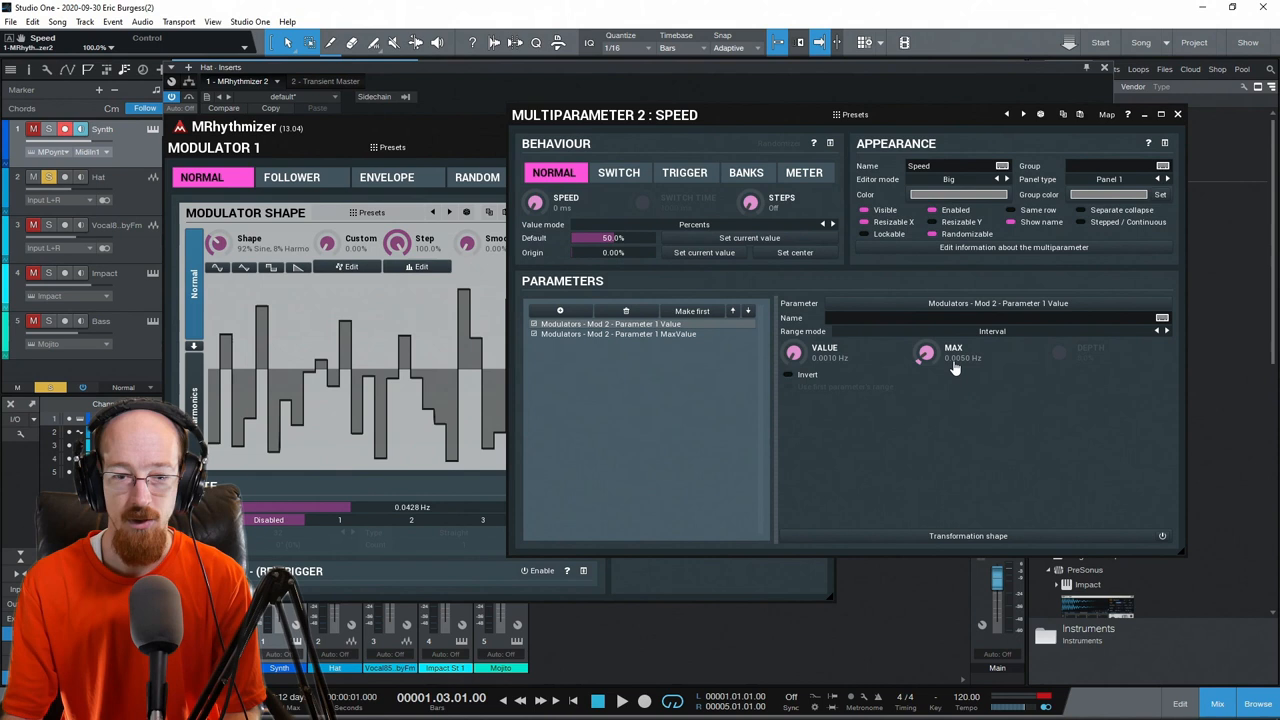
# Lower the Mod 2 Parameter 1 MaxValue link's maximum to 1.154 Hz.
pyautogui.click(617, 333)
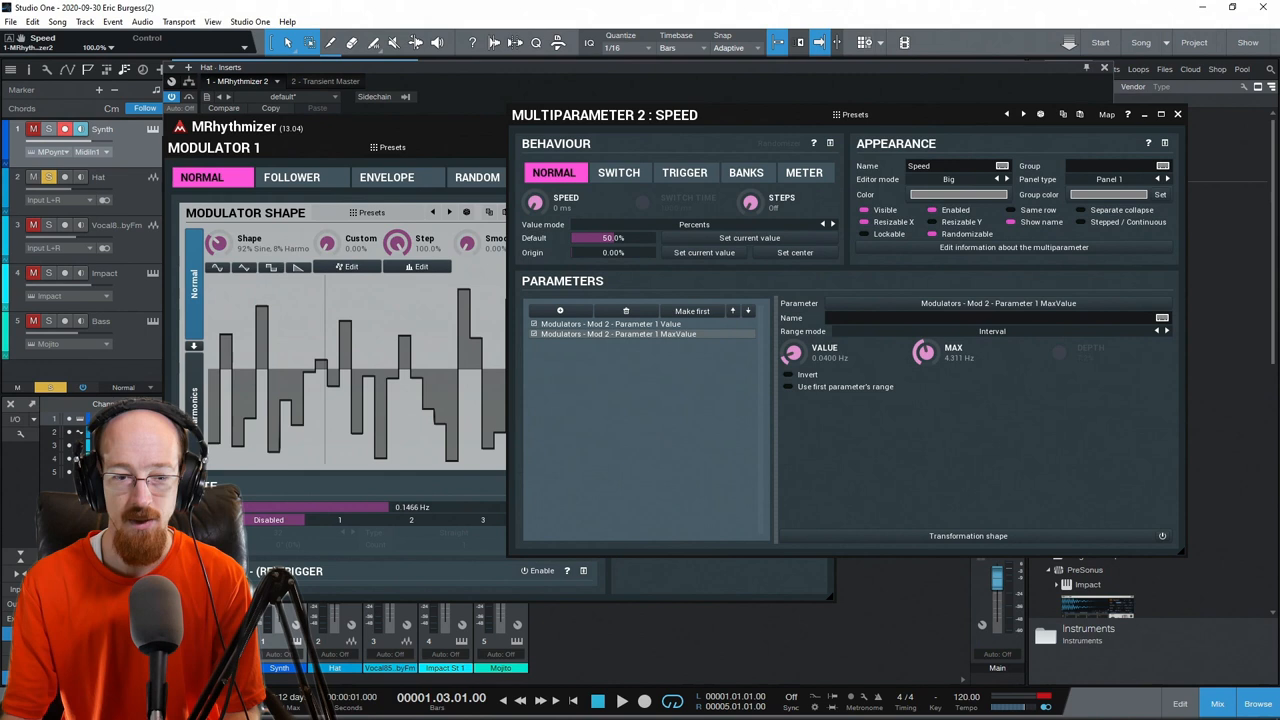
pyautogui.moveTo(922, 351); pyautogui.dragTo(922, 390)
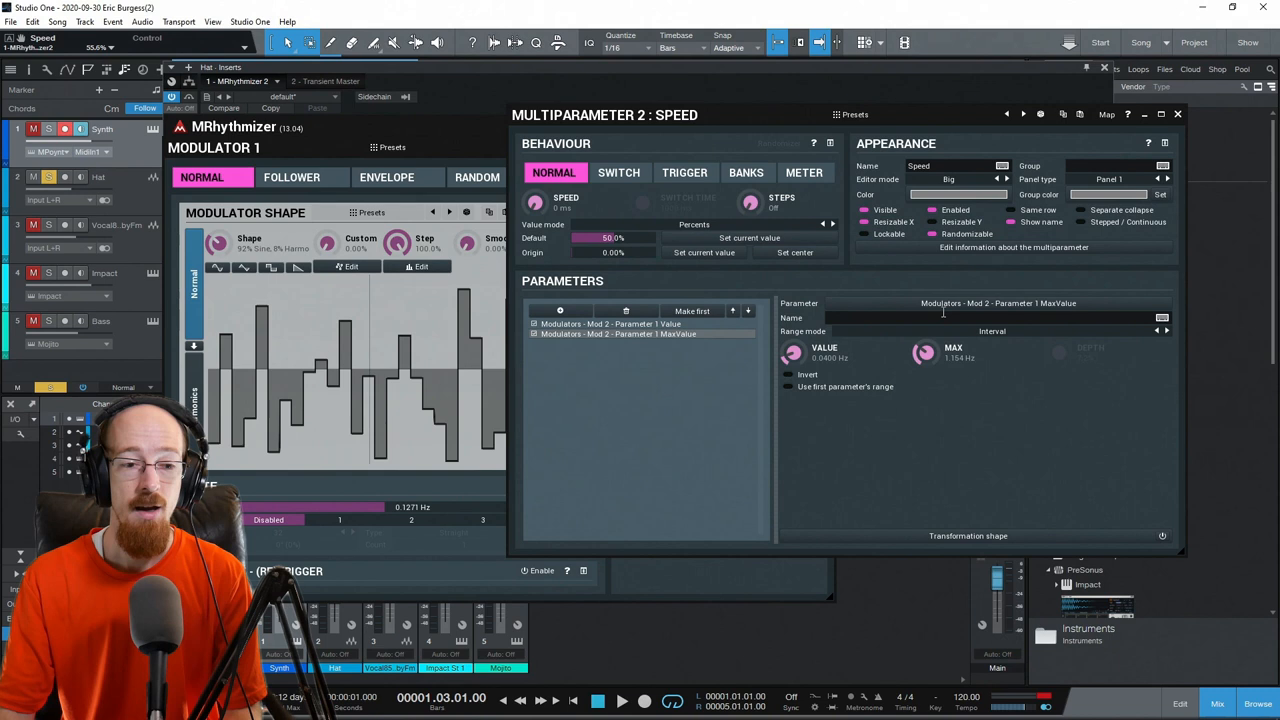
pyautogui.click(610, 323)
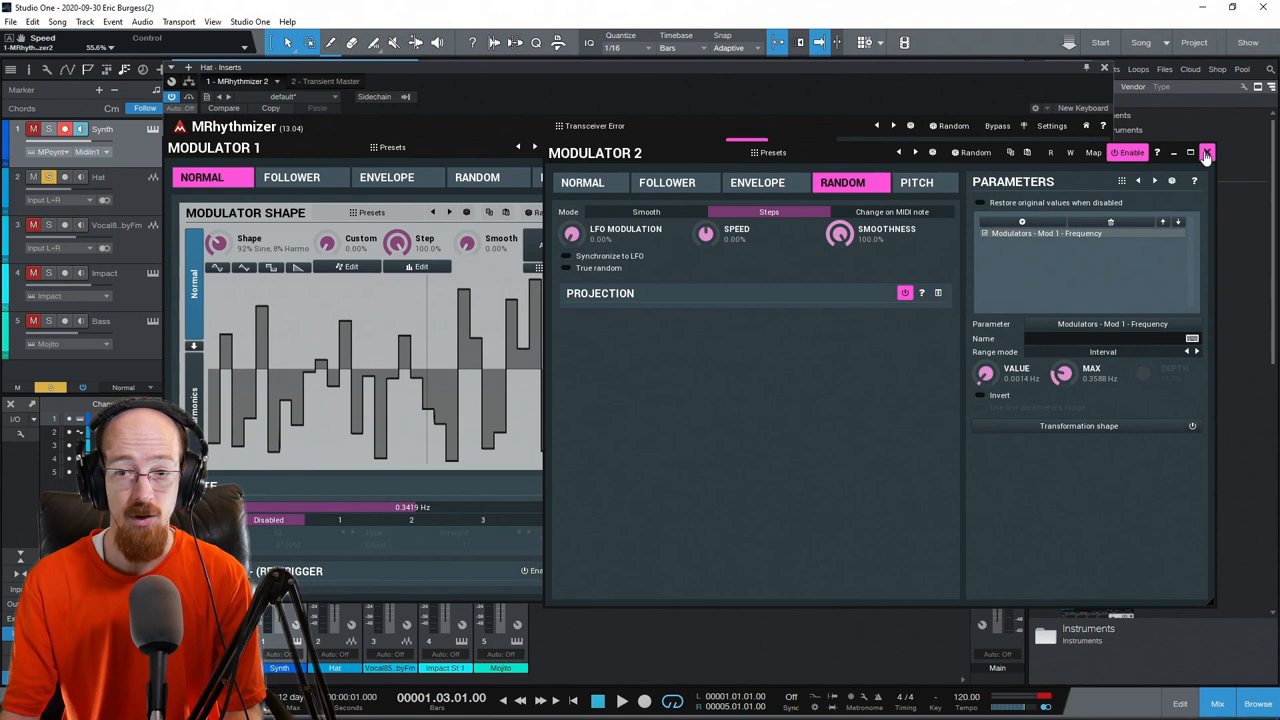
# Close the Modulator 2 window after reviewing its random stepped settings.
pyautogui.click(1207, 152)
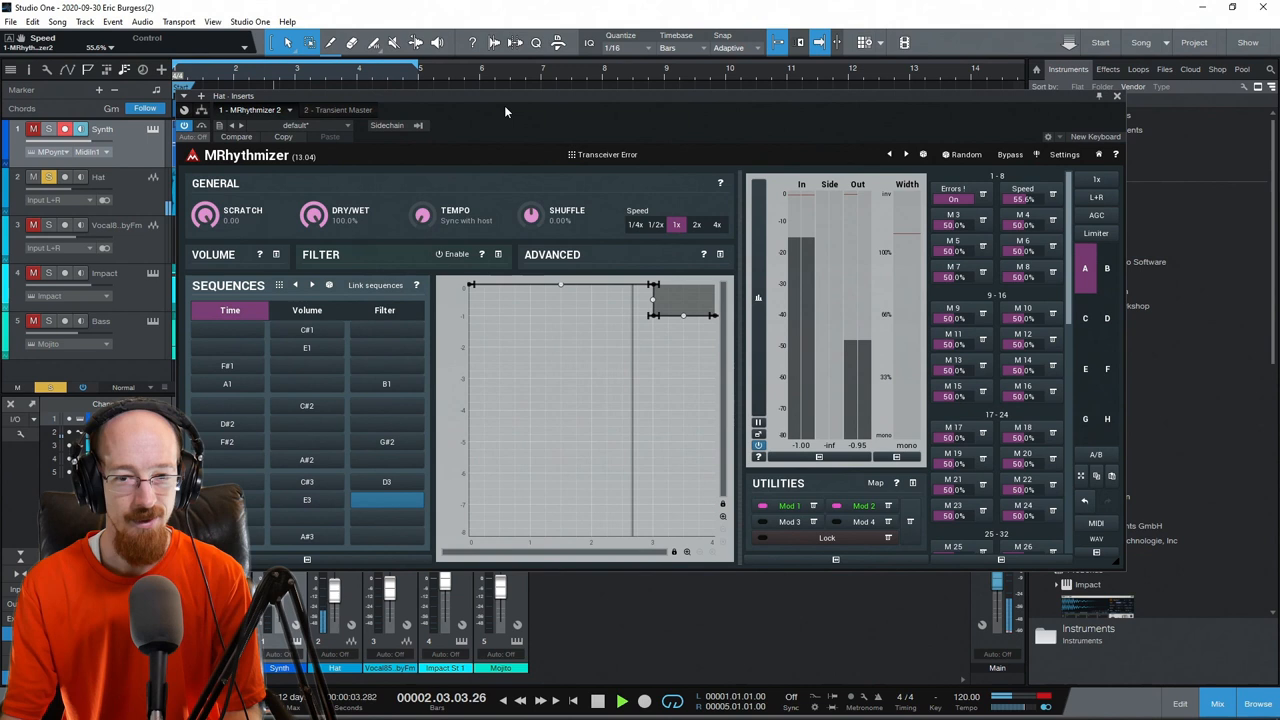
# Show the Speed multiparameter's Mod 2 Parameter 1 MaxValue link.
pyautogui.click(620, 700)
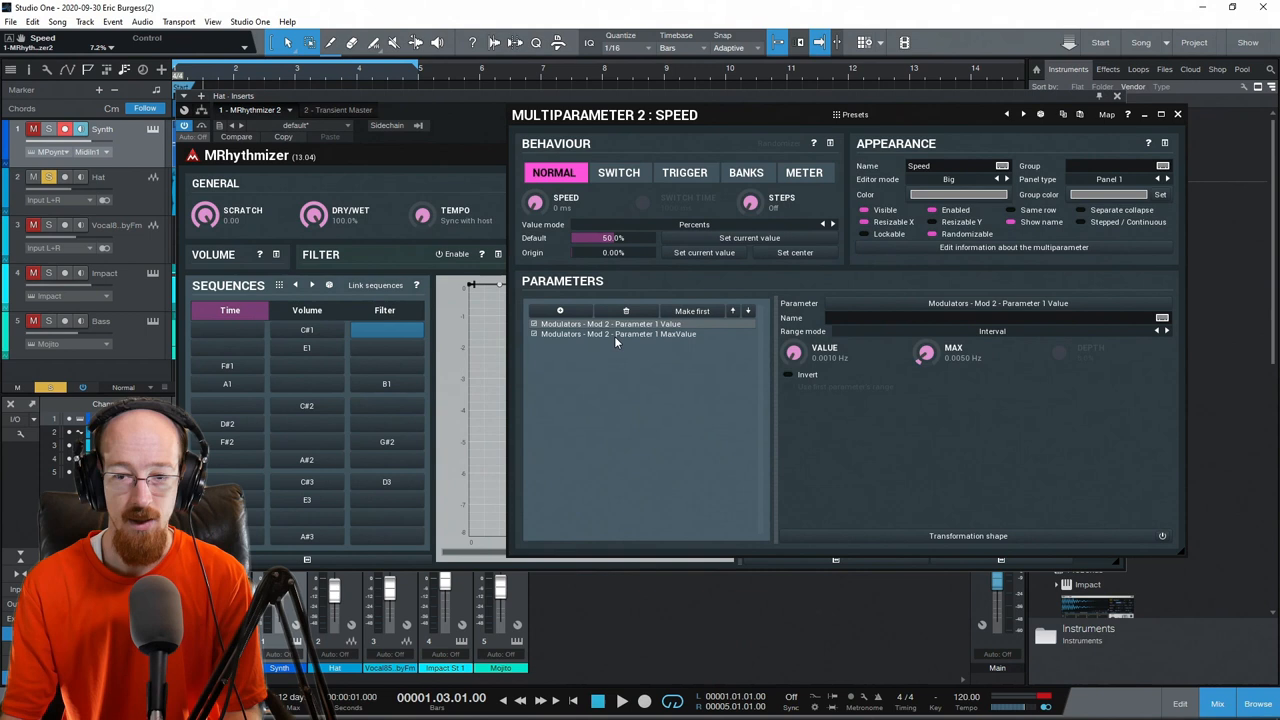
pyautogui.click(615, 333)
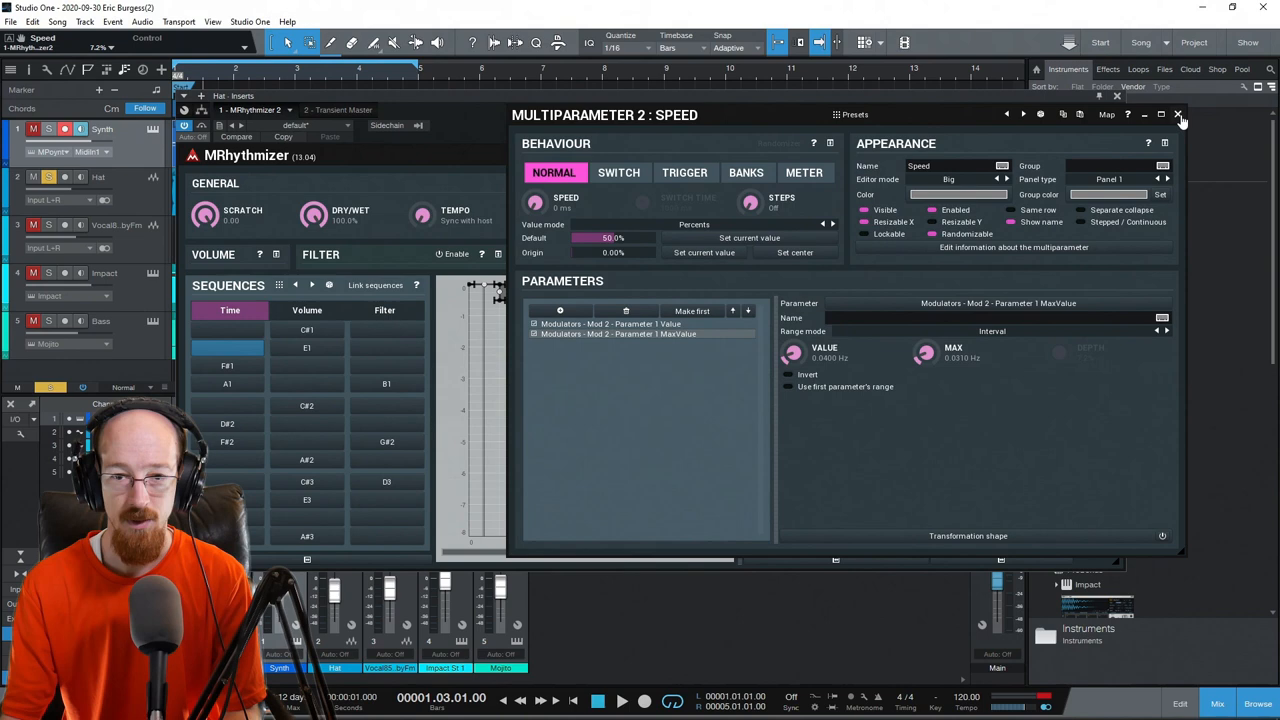